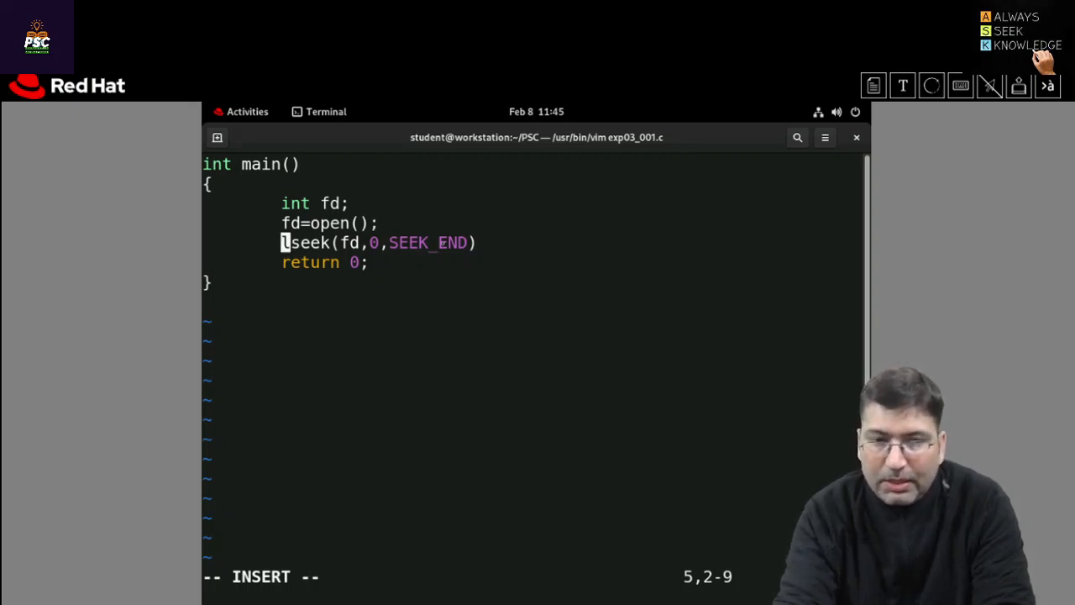
Store the lseek result in 'int file_size=' and begin a printf( call on the next line.
text(int)
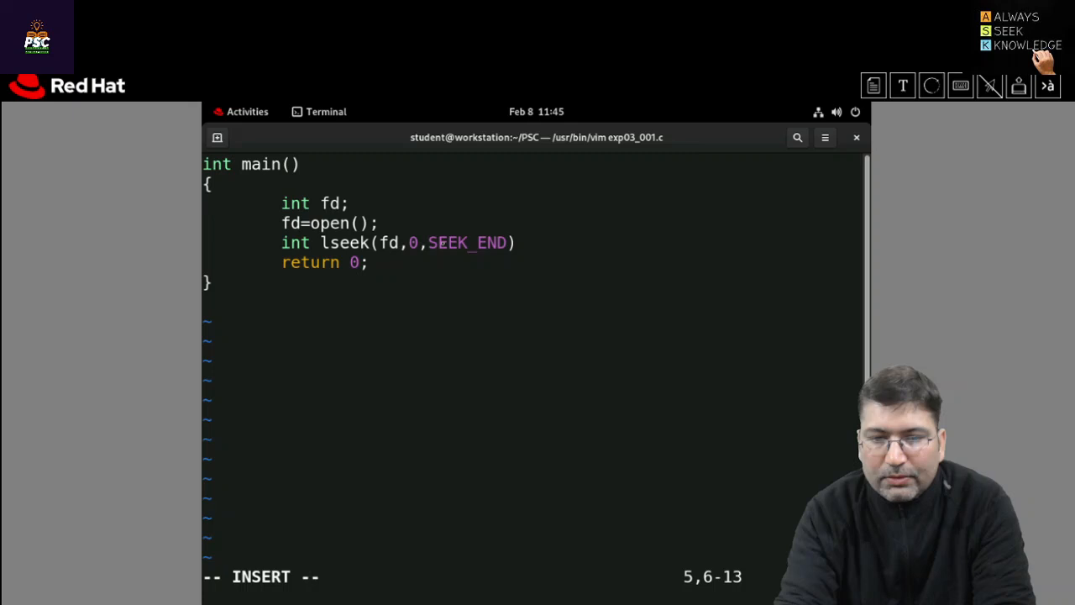
text(file_)
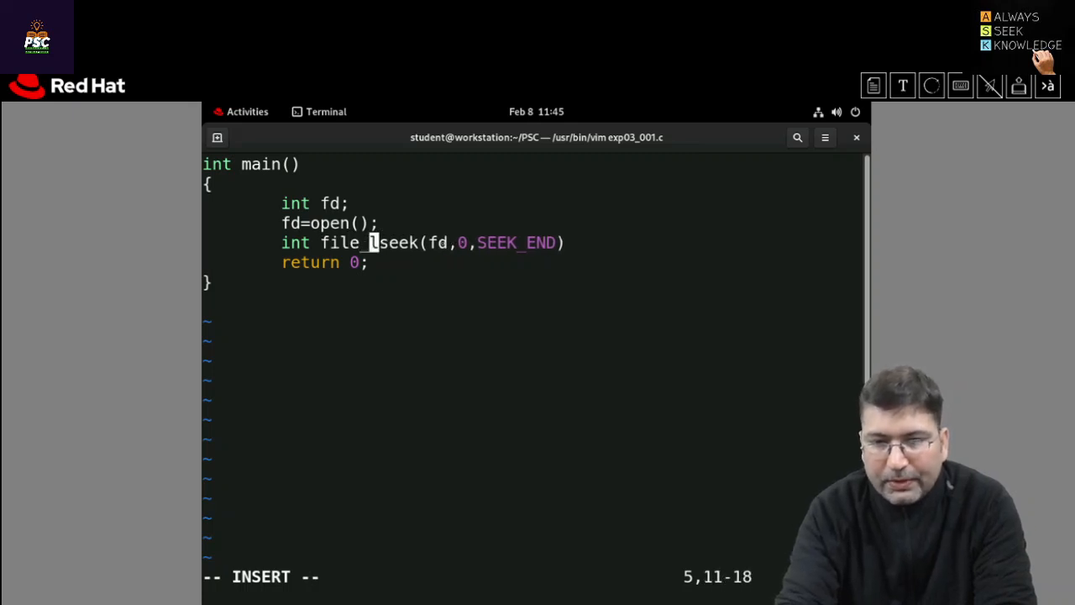
text(size=)
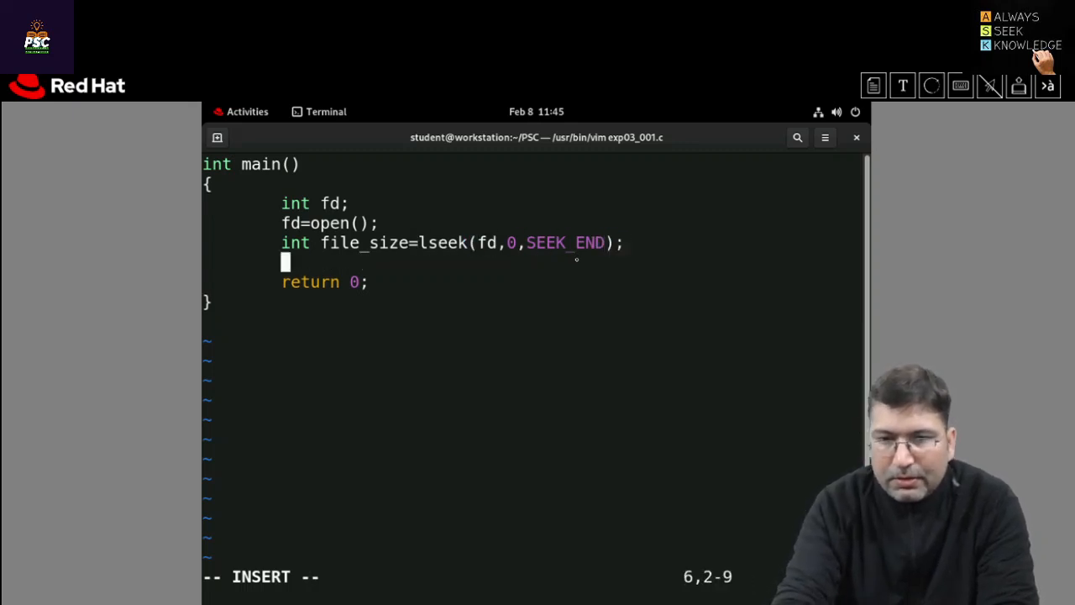
text(p)
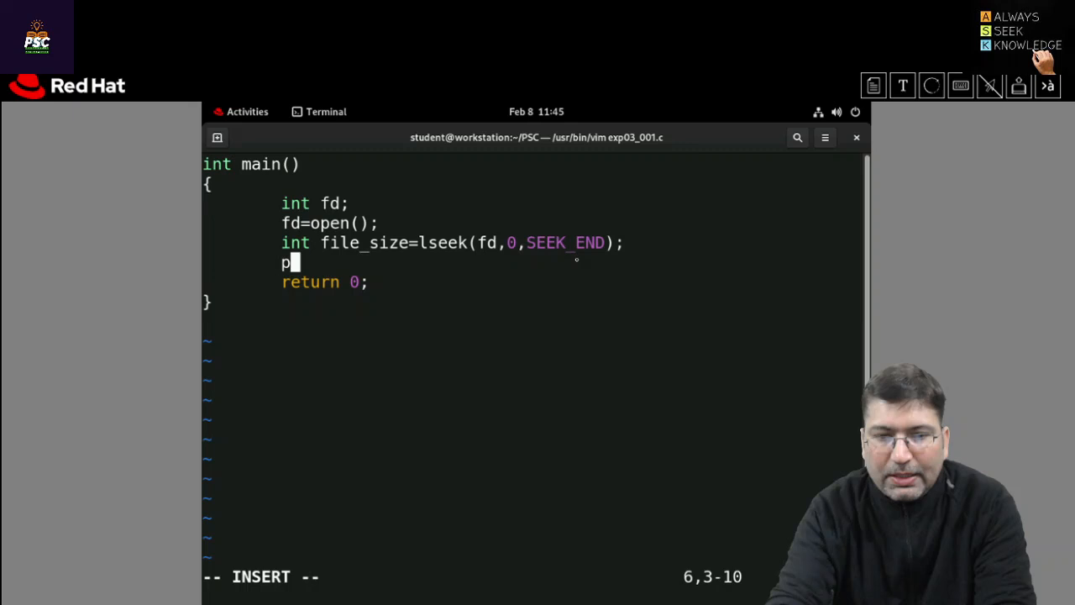
text(rintf()
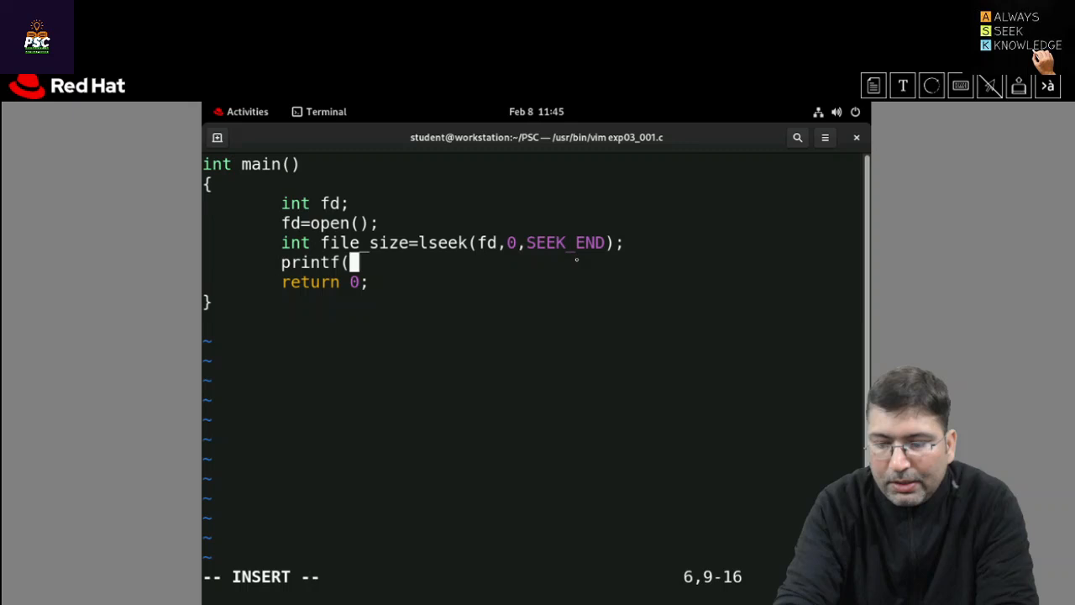
Write the printf format "The size of the file %s is: %d\n" with an empty slot and file_size as arguments.
text(")
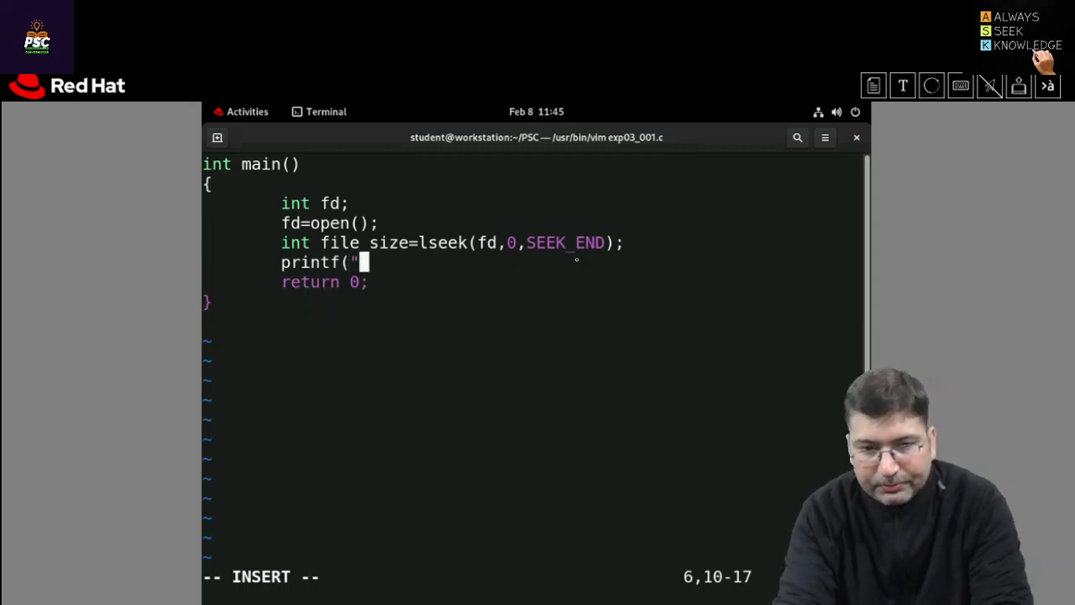
text(The size of the file)
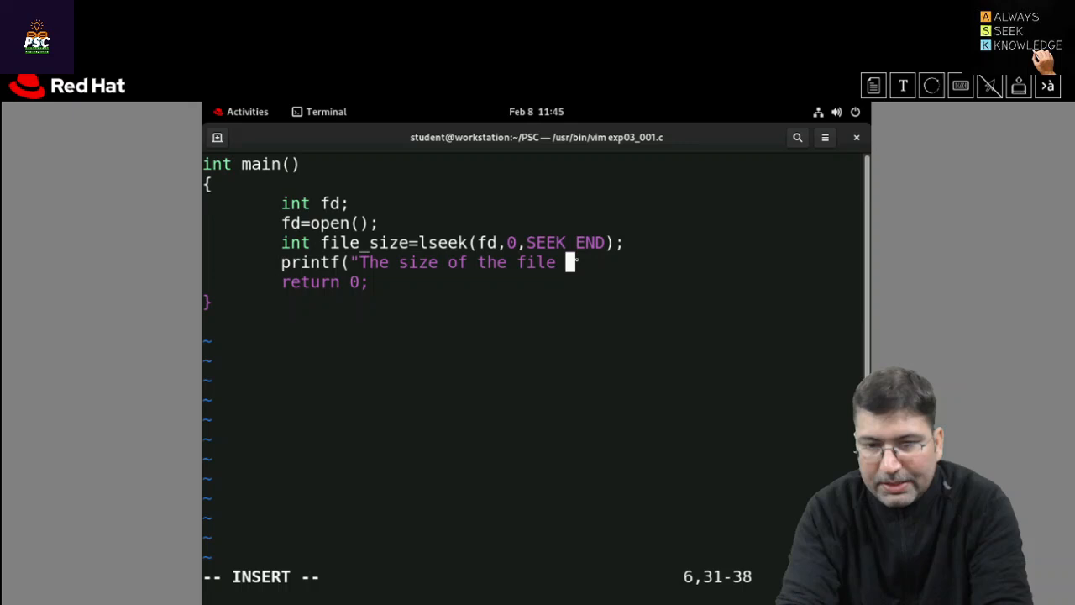
text(%s is)
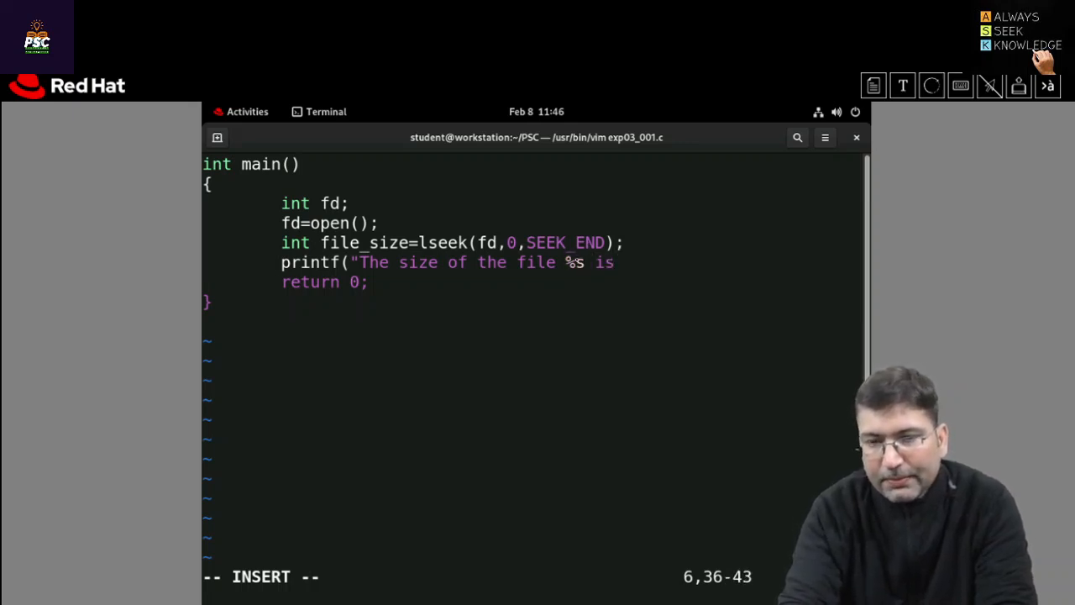
text(:)
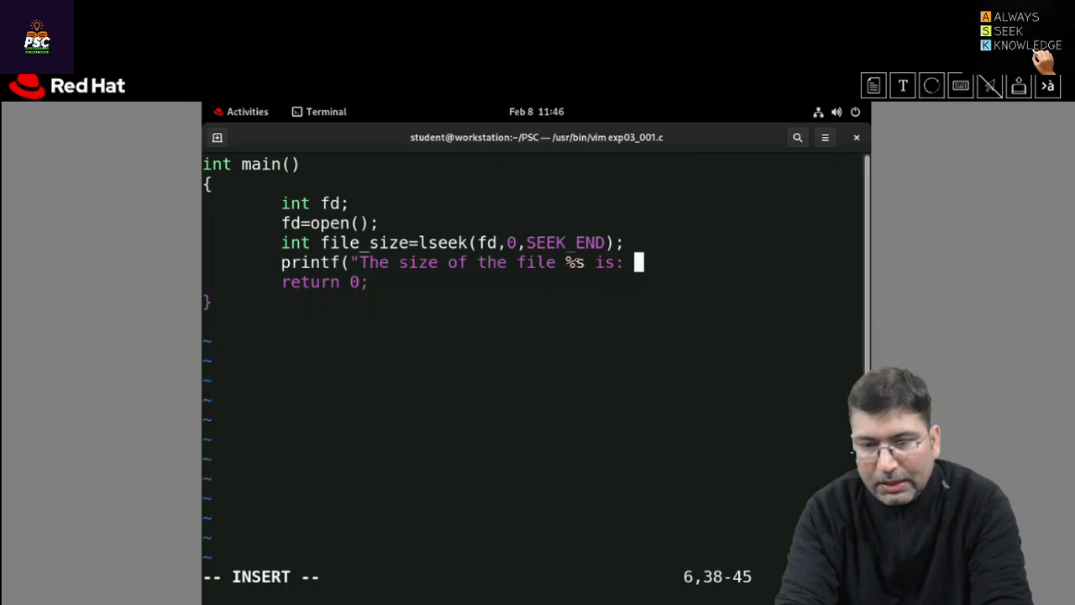
text(%d)
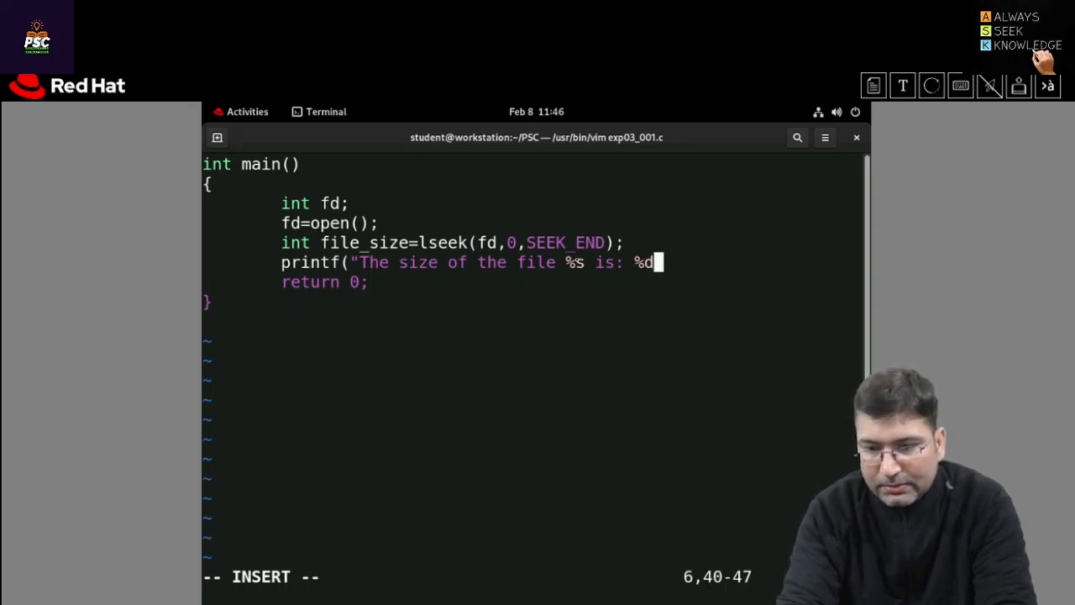
text(\n",)
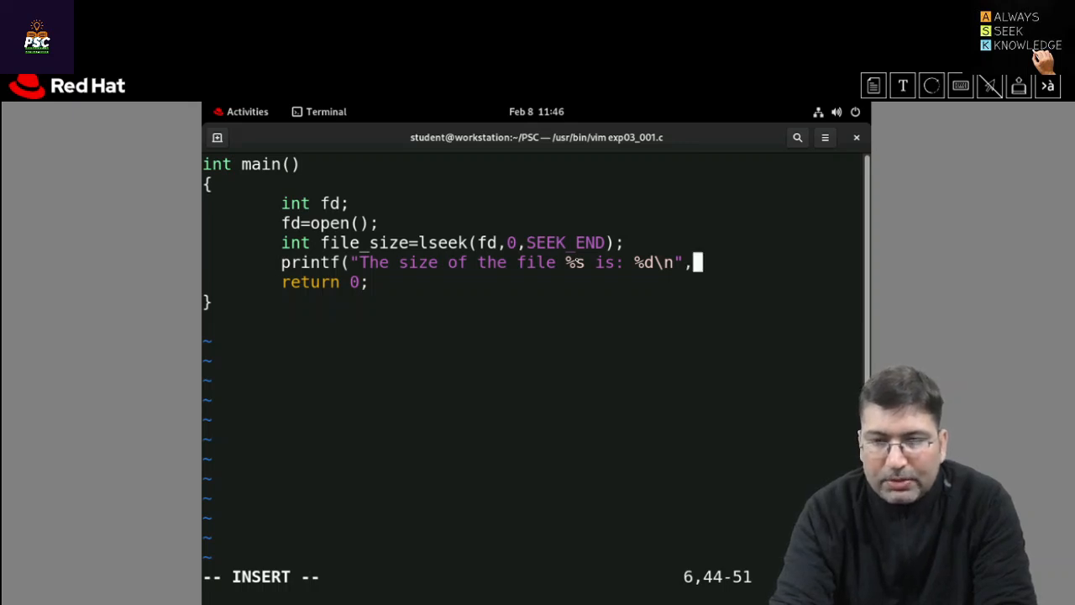
text(,)
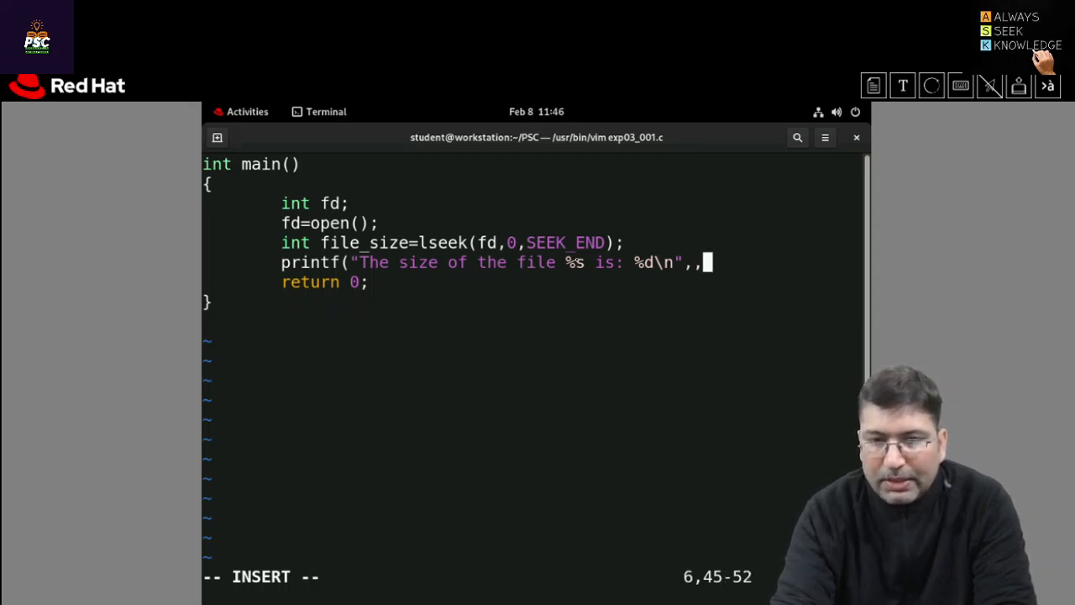
text(file_)
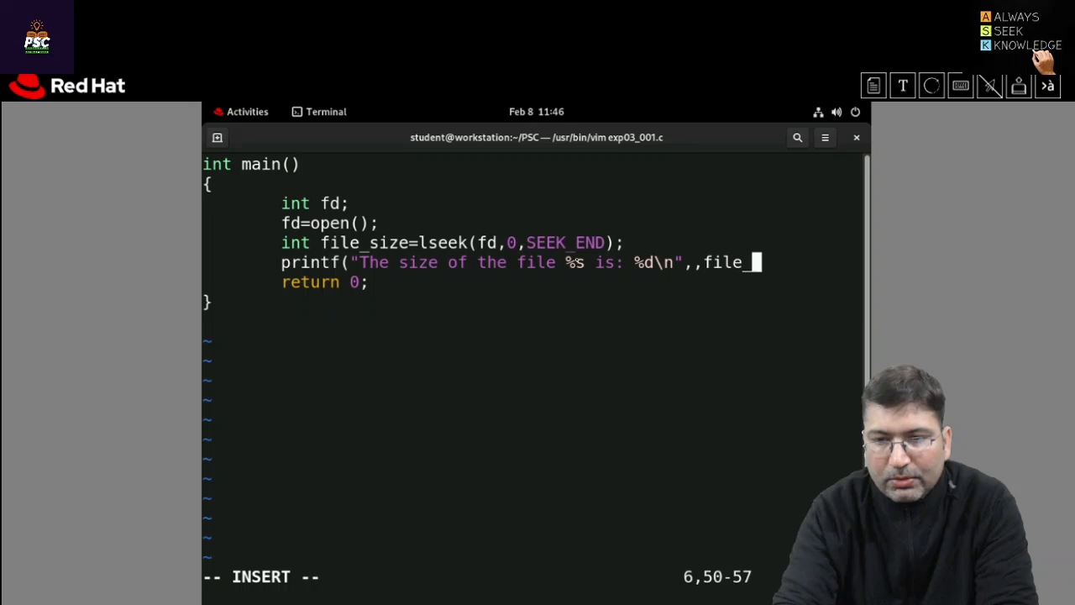
text(size);)
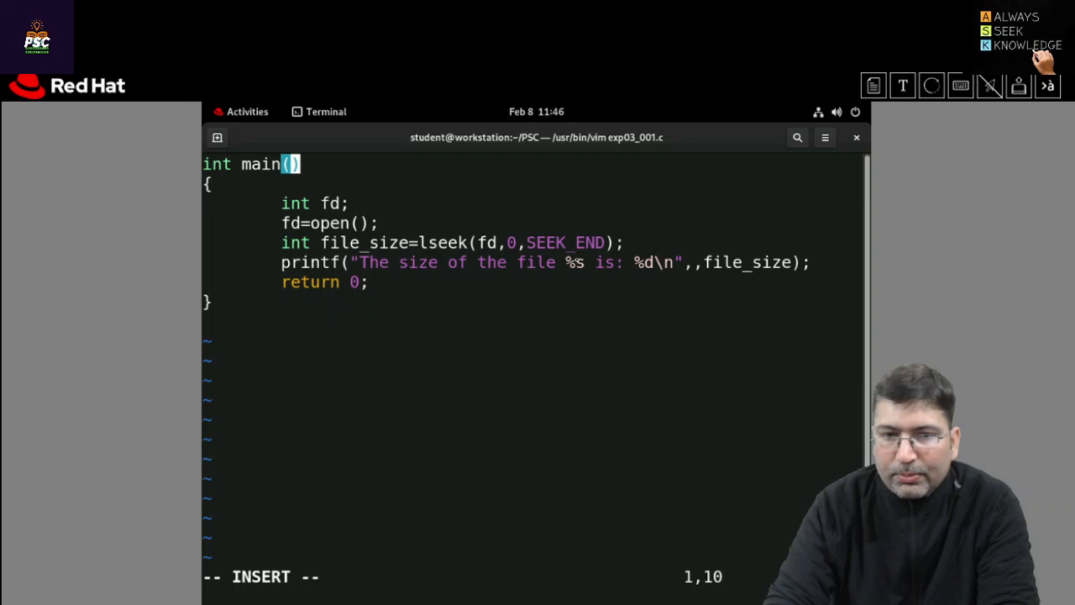
Declare main as int main(int argc, char *argv[]) and move down to the open call.
text(int)
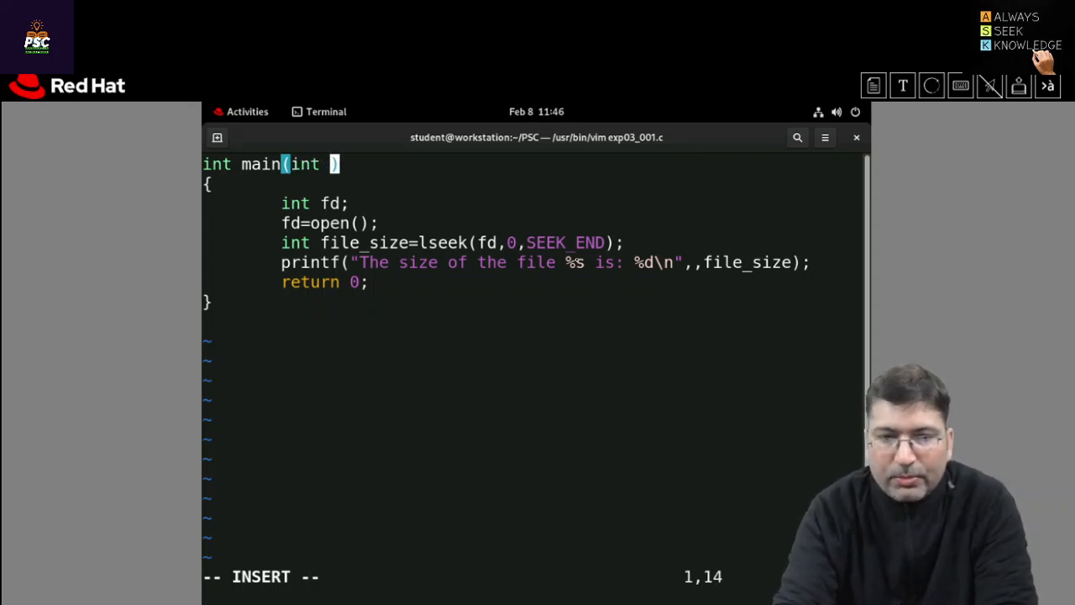
text(arg)
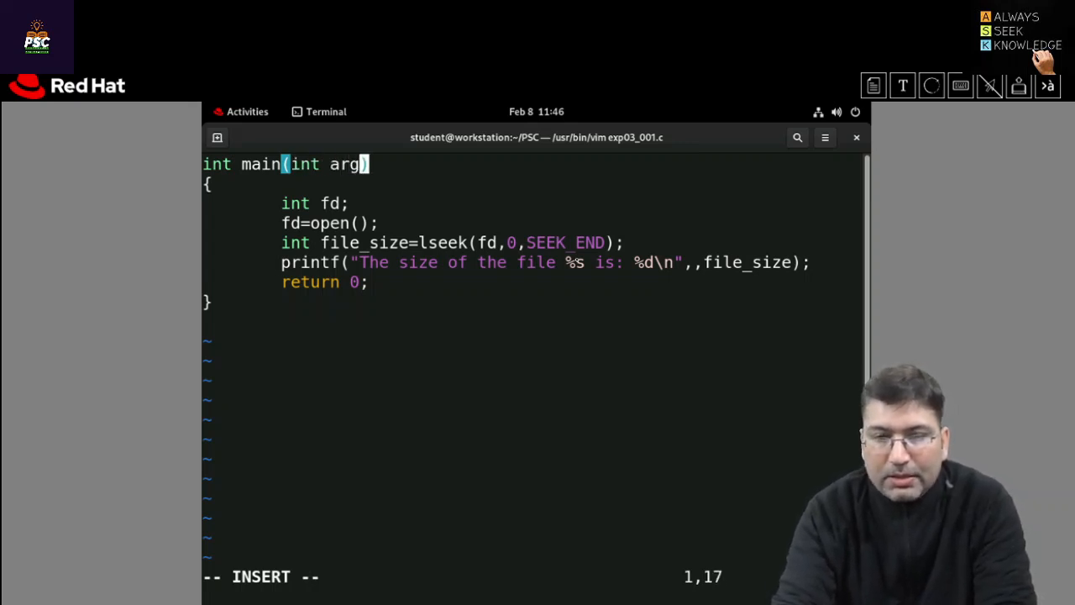
text(c,)
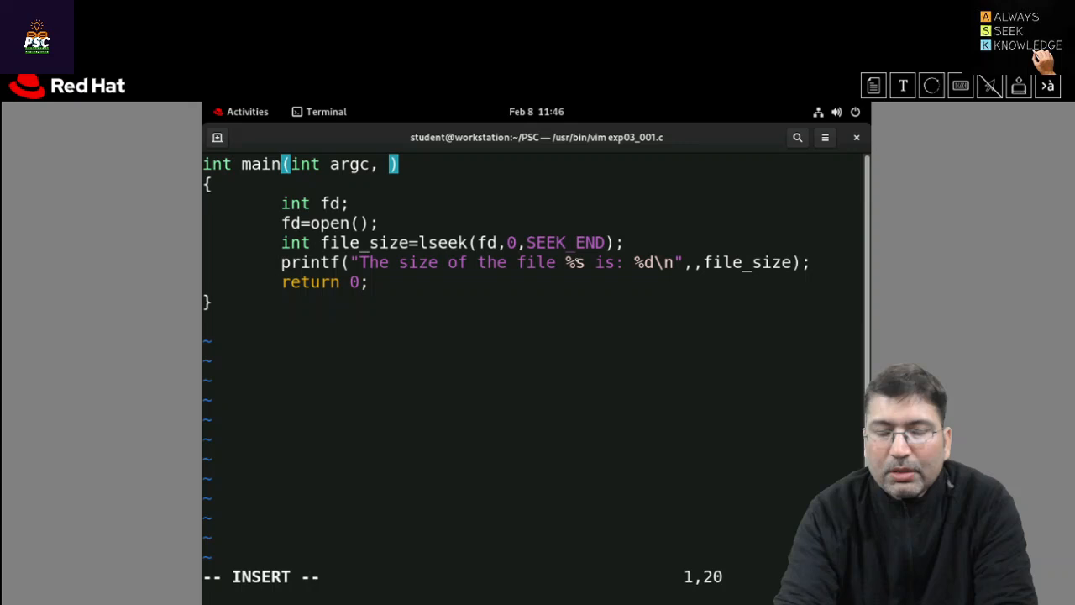
text(char *)
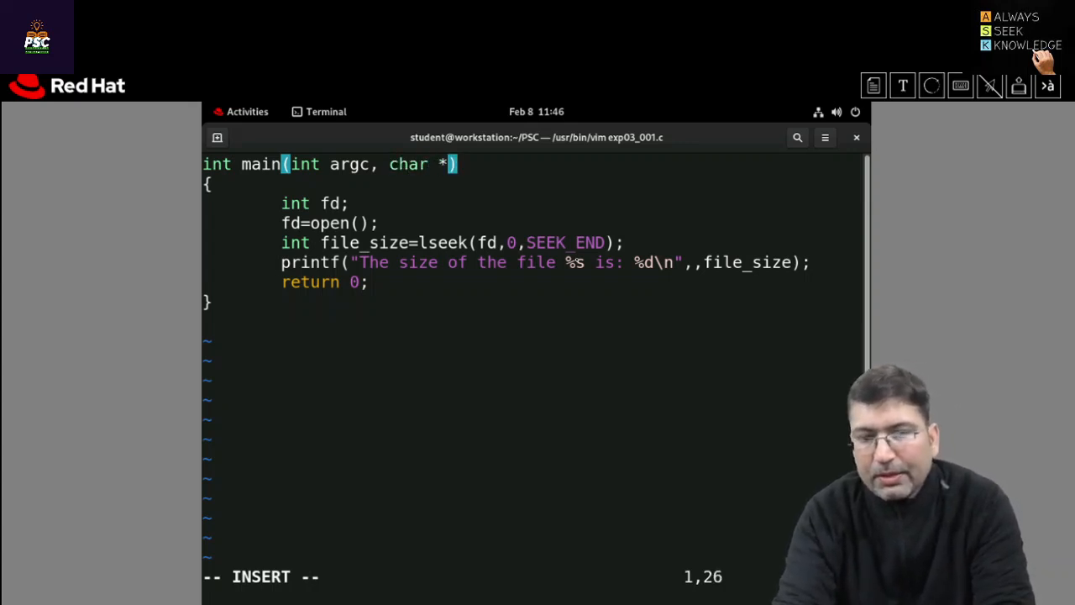
text(argv)
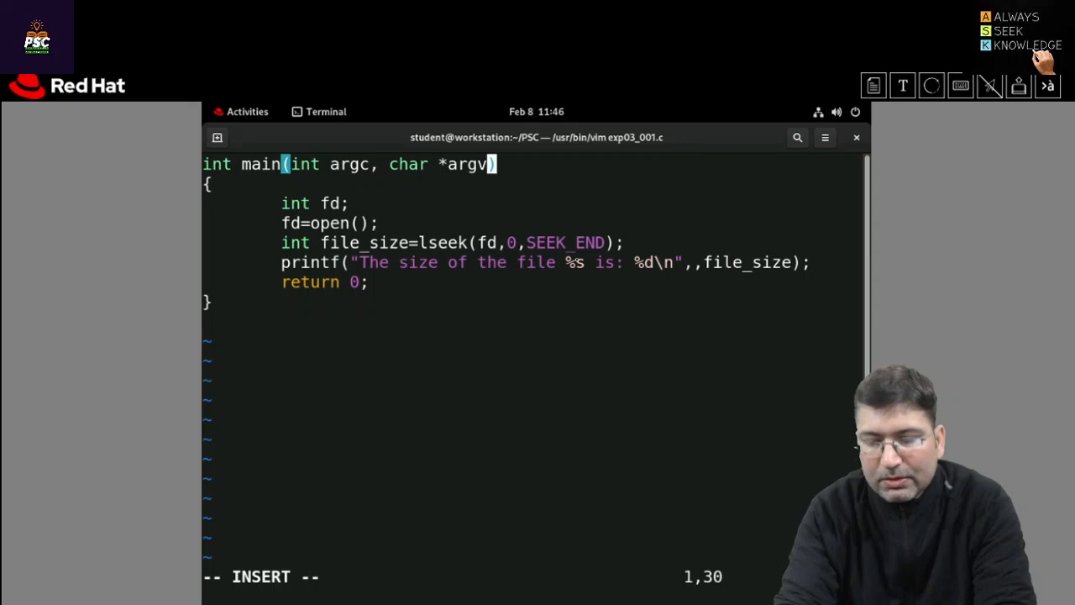
text([])
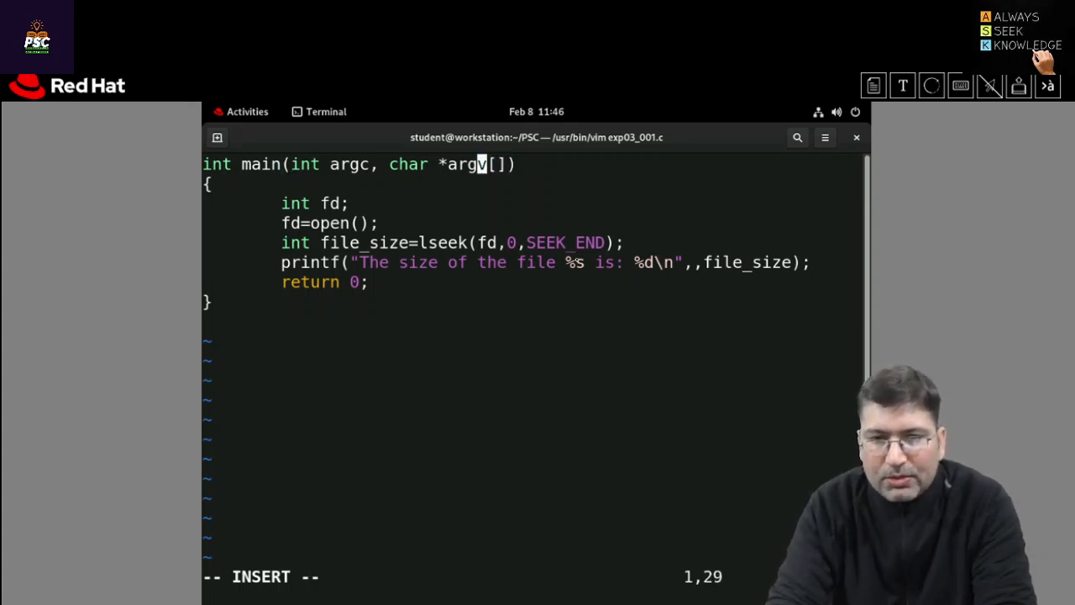
key(Left)
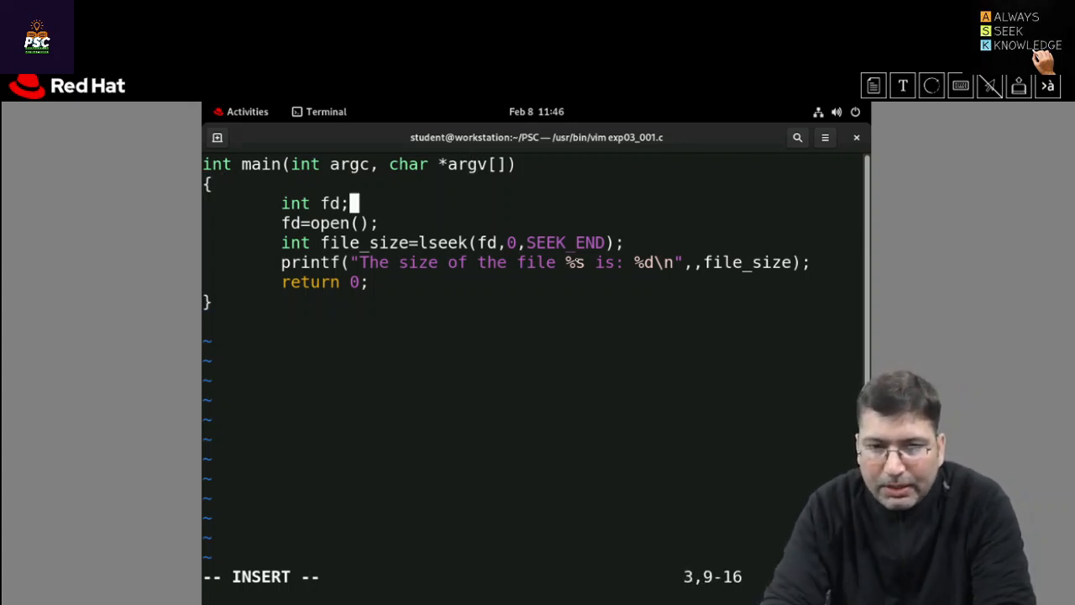
key(Down)
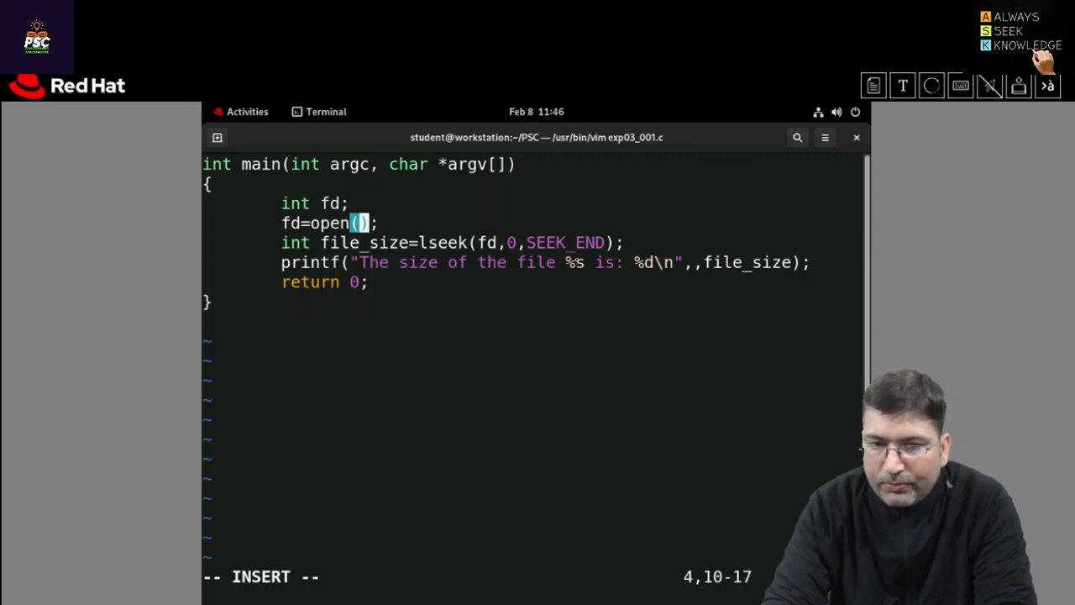
Fill the open call with argv[1] and O_RDONLY as its arguments.
text(a)
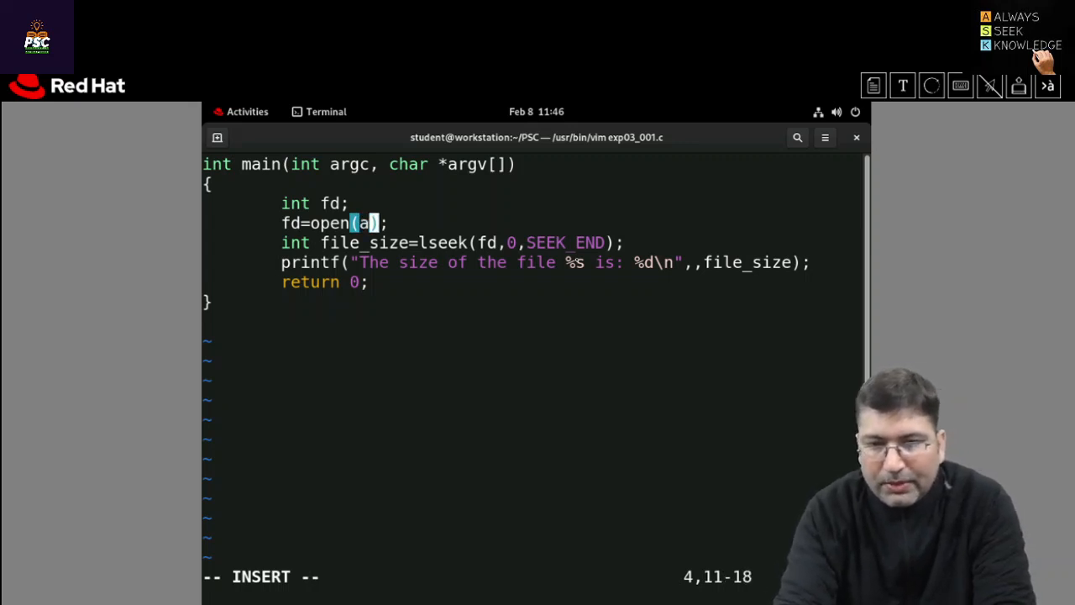
text(rgv)
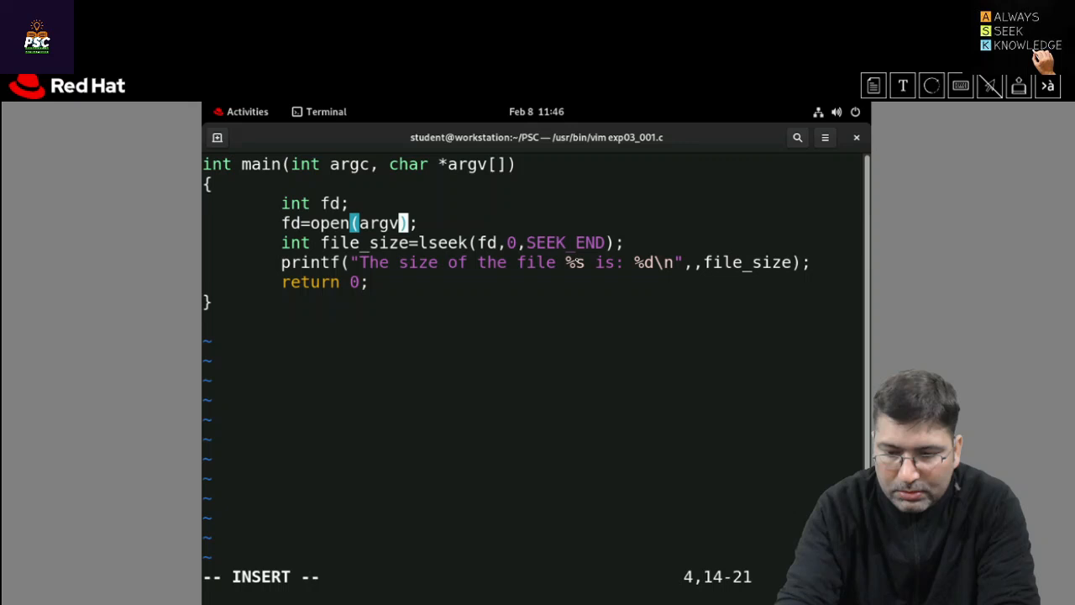
text([0])
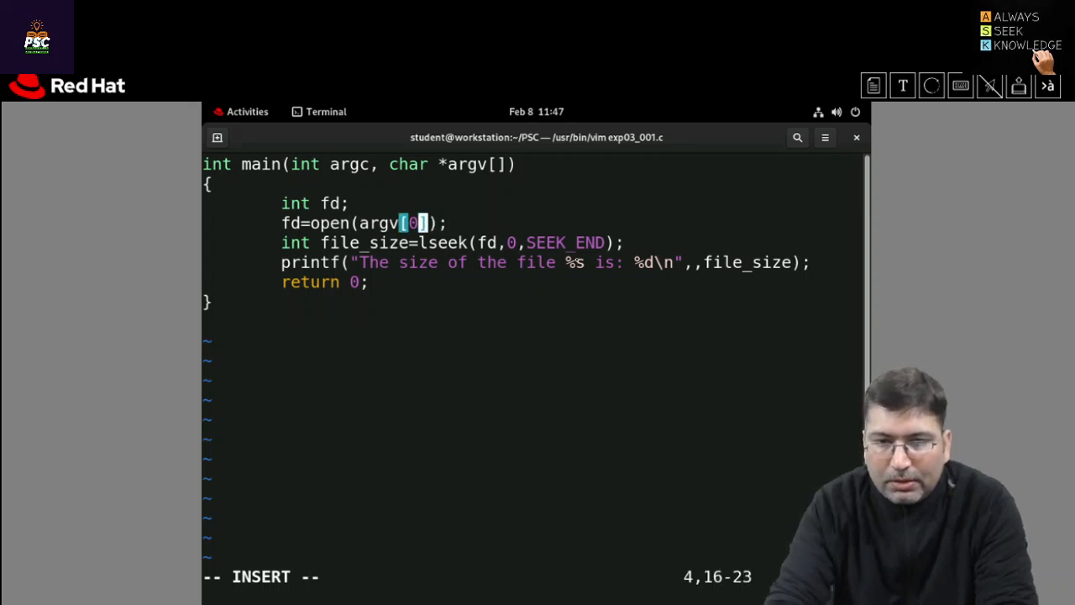
text(1)
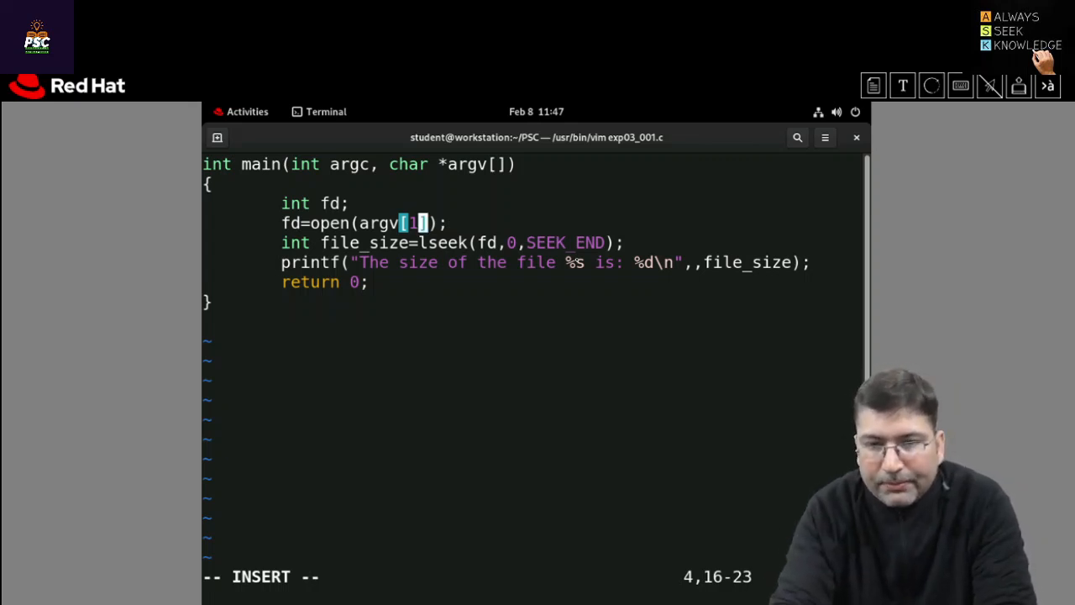
text(,)
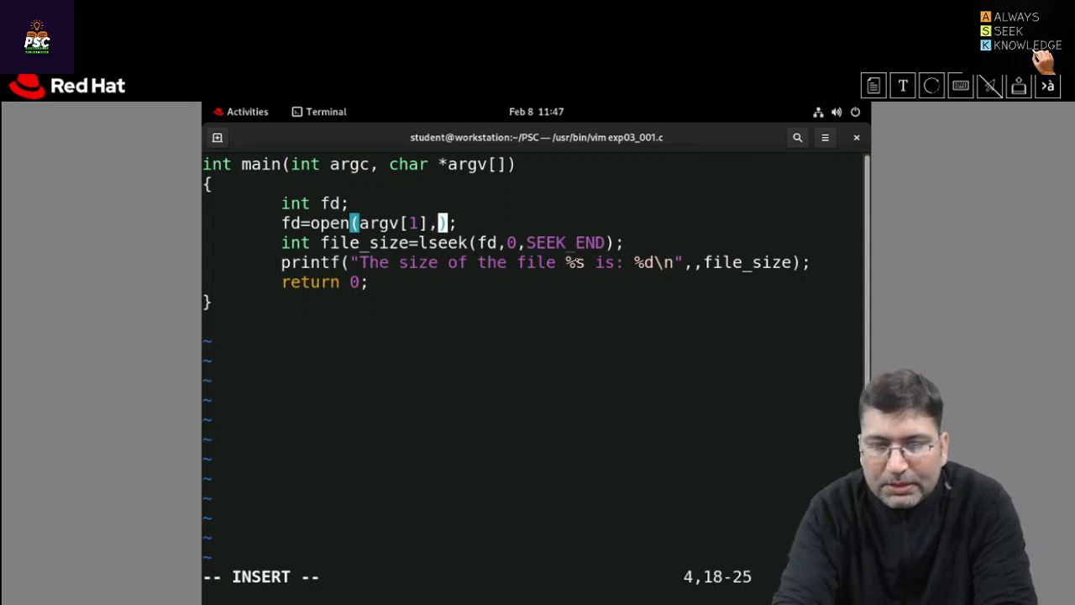
text(0)
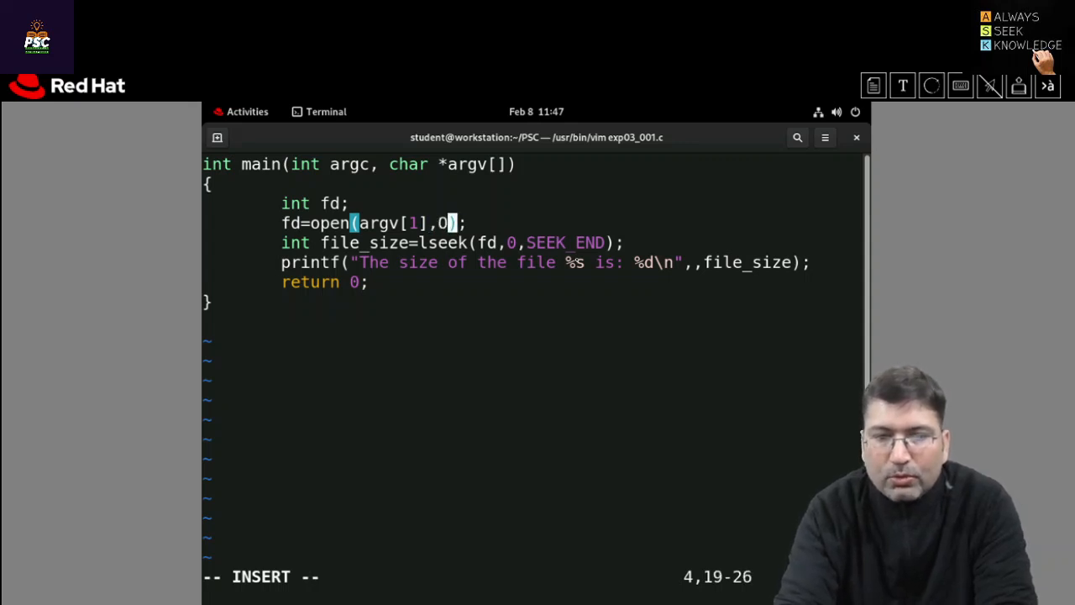
text(_RD)
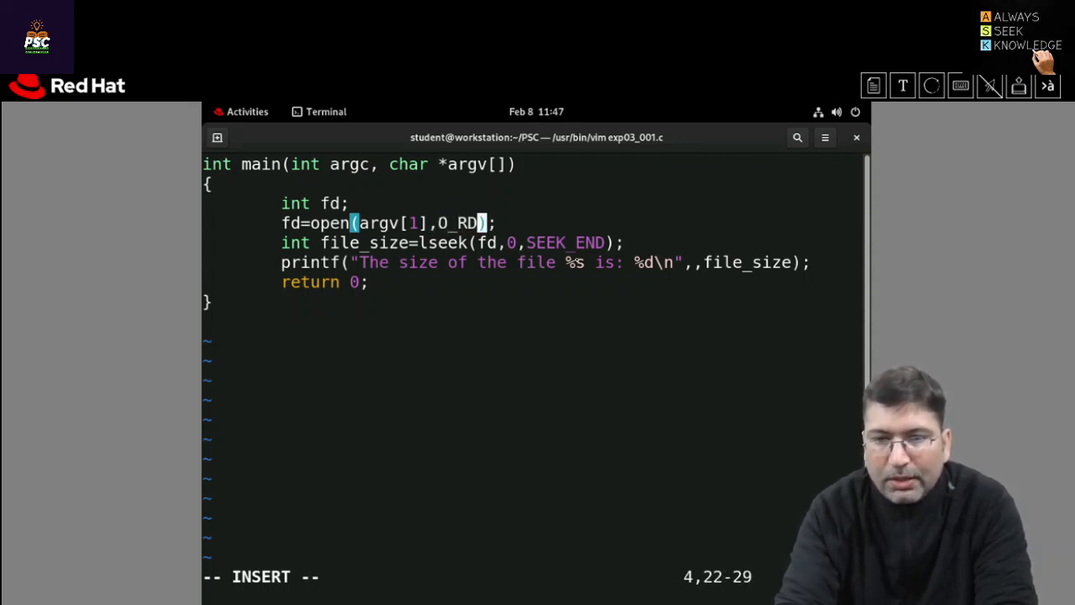
text(ONLY)
click(546, 262)
text(argv[1)
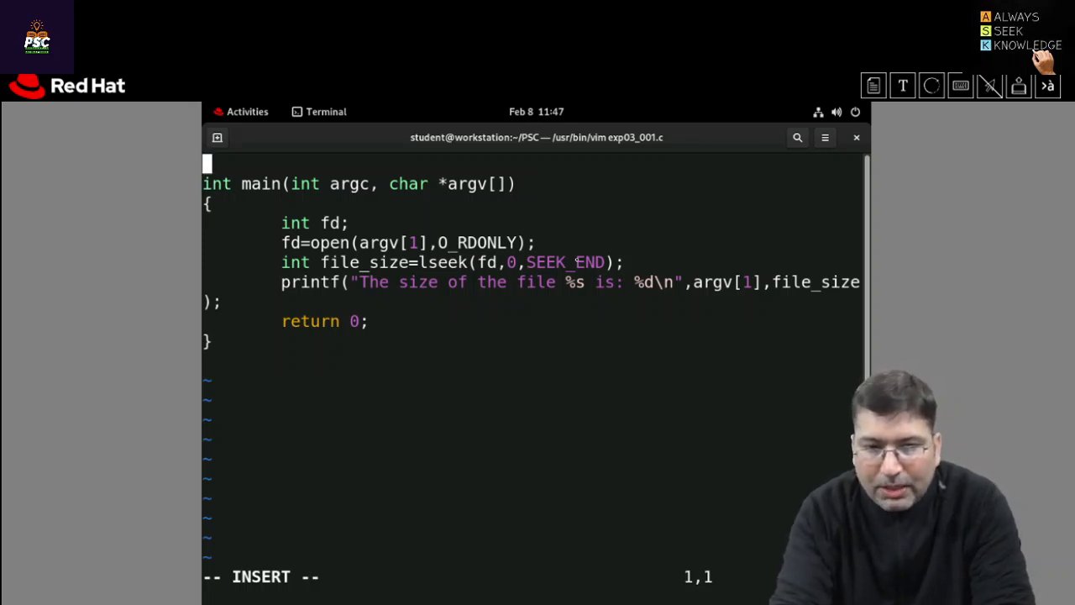
Insert #include<stdio.h> and #include<unistd.h> at the top of the file.
text(i)
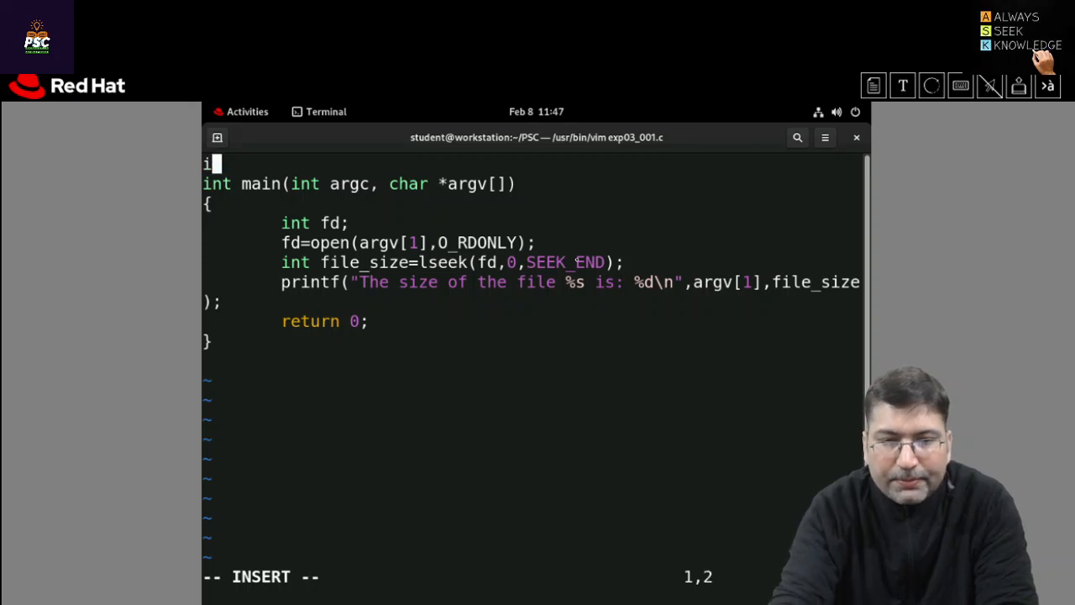
text(#incldu)
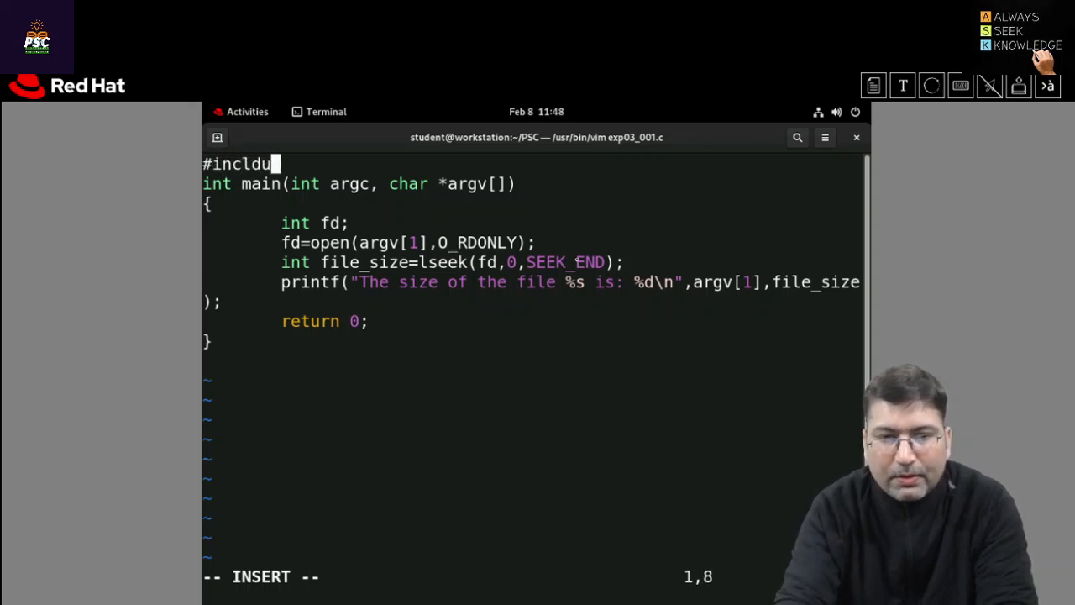
text(e)
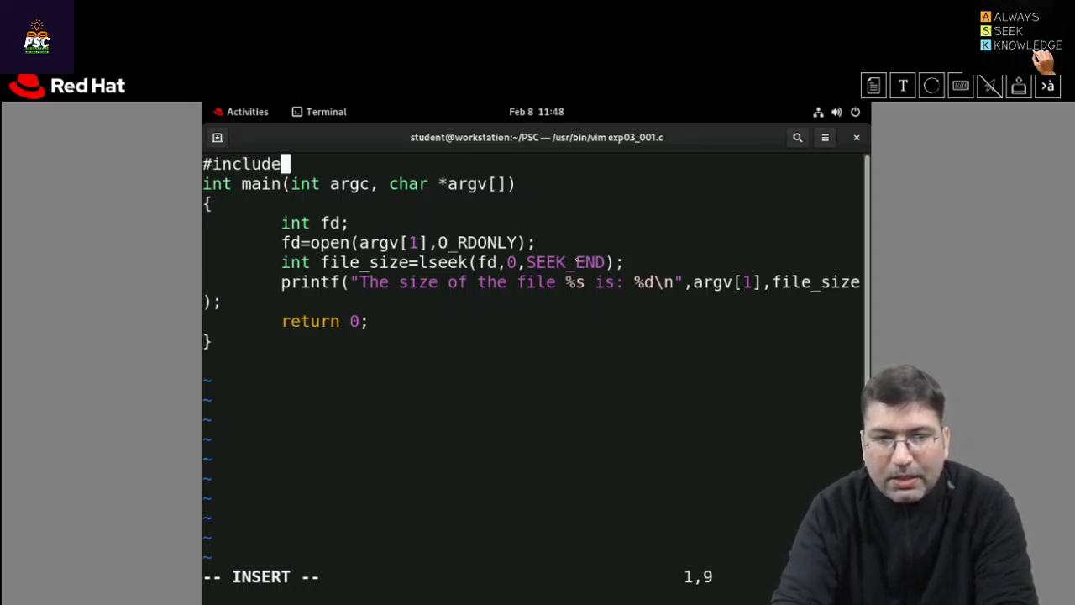
text(<stdi)
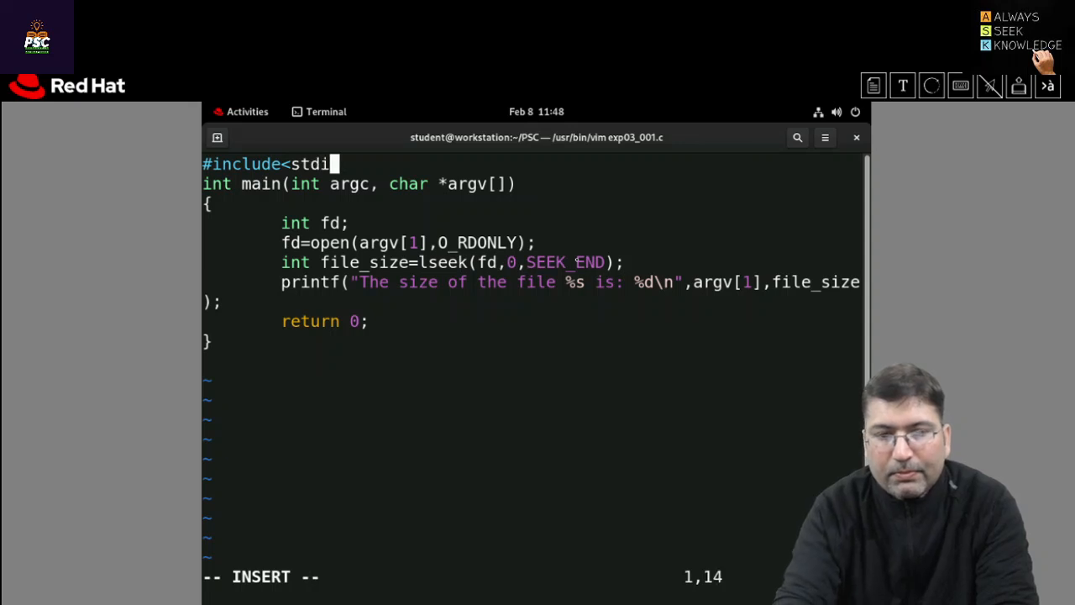
text(o.h>)
text(#)
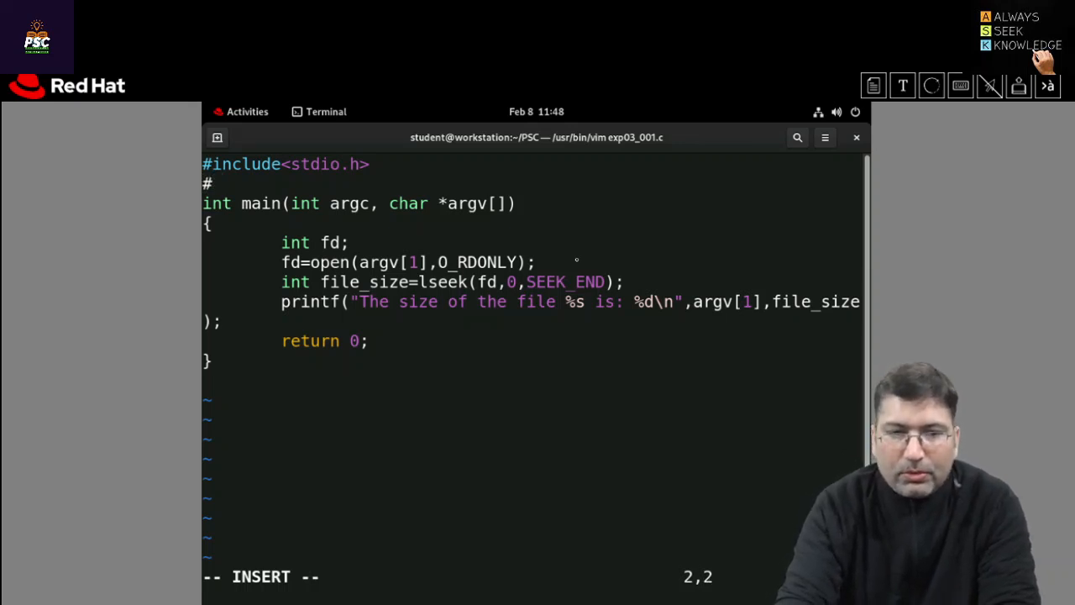
text(include<s)
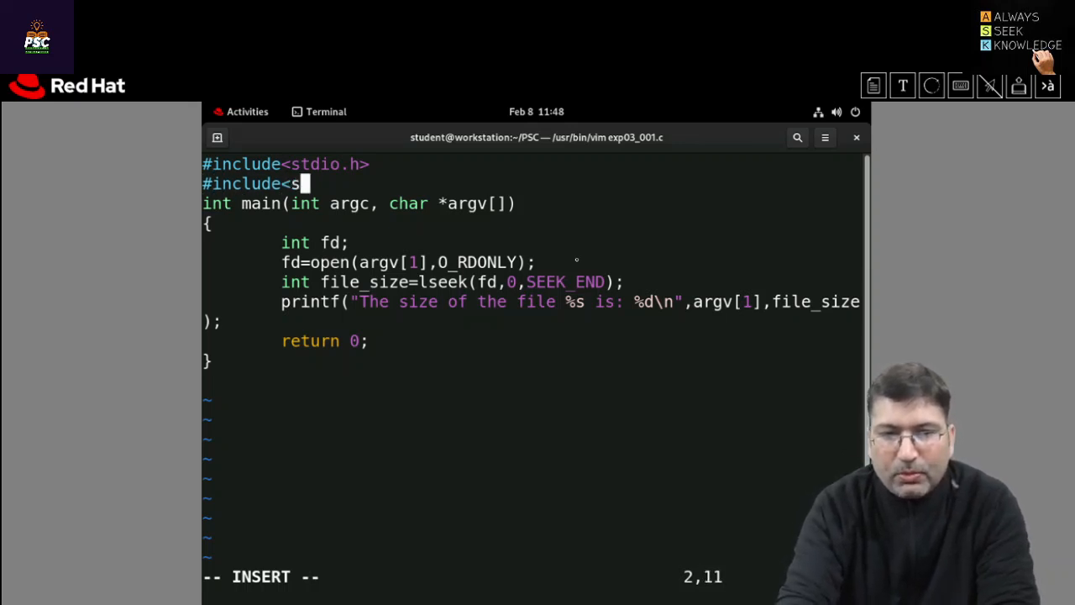
text(nis)
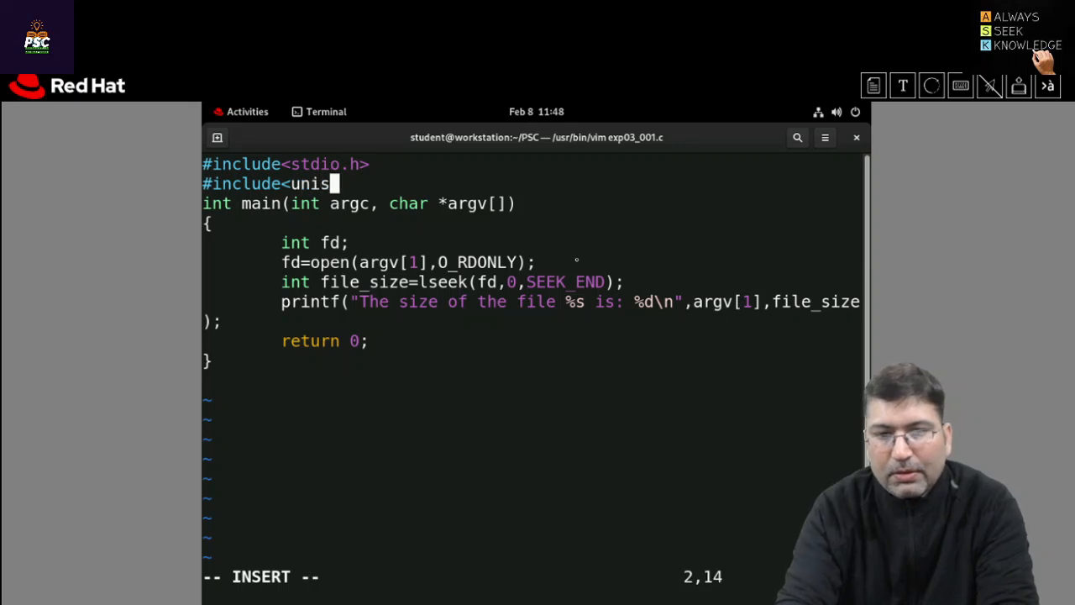
text(td.h>)
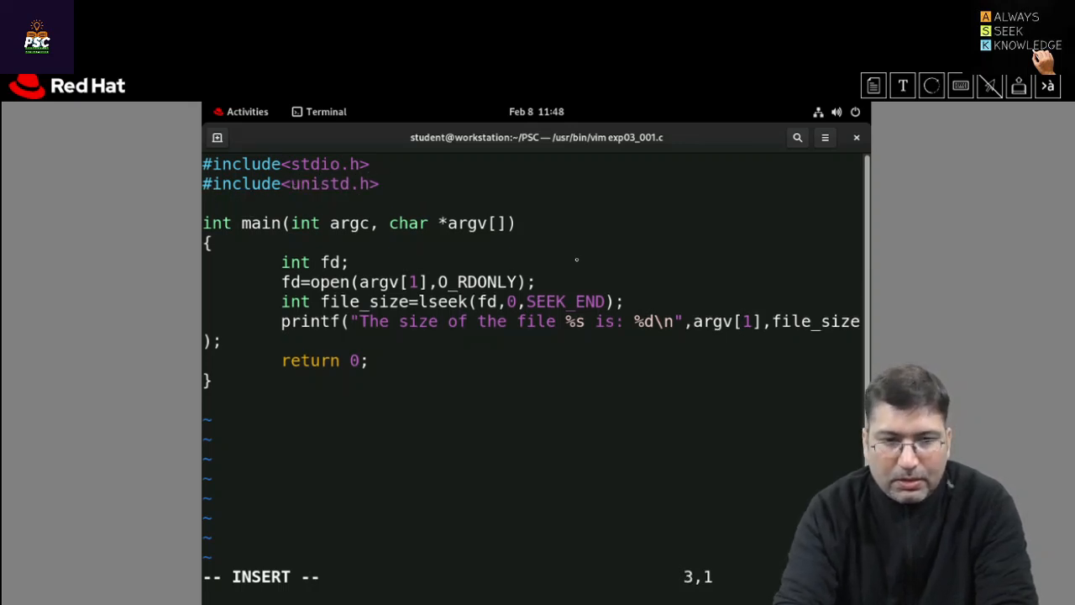
Add #include<fcntl.h>, then leave insert mode to save and quit.
text(#i)
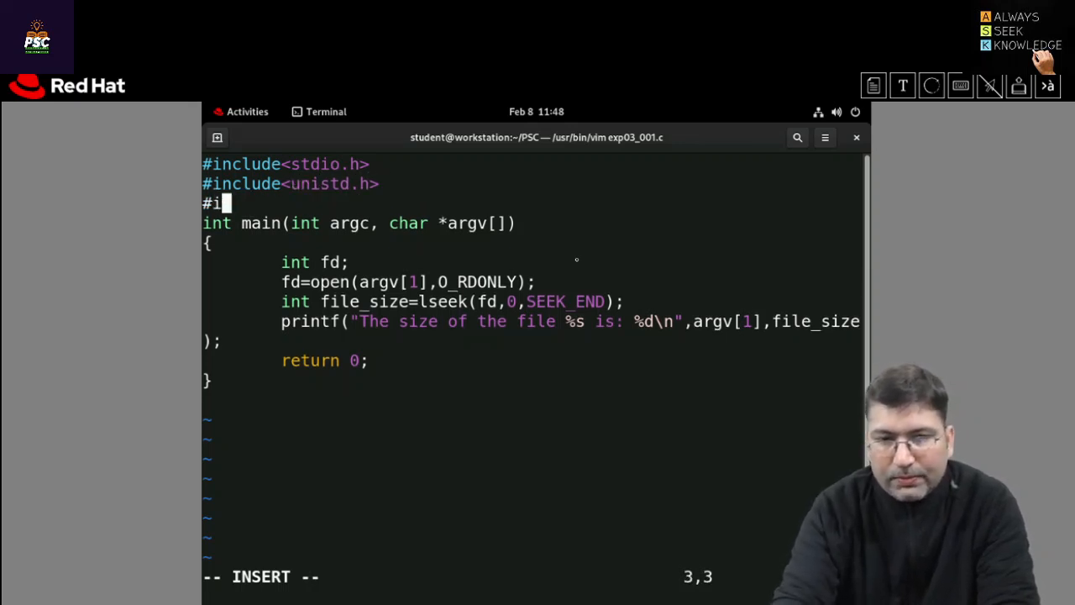
text(nclude<)
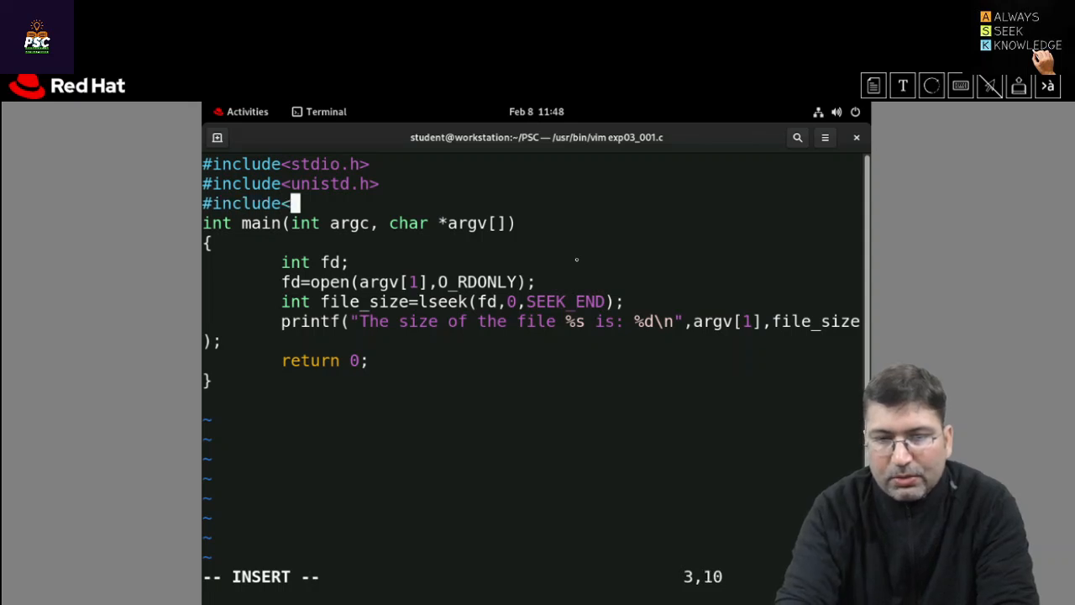
text(fcntl.h>)
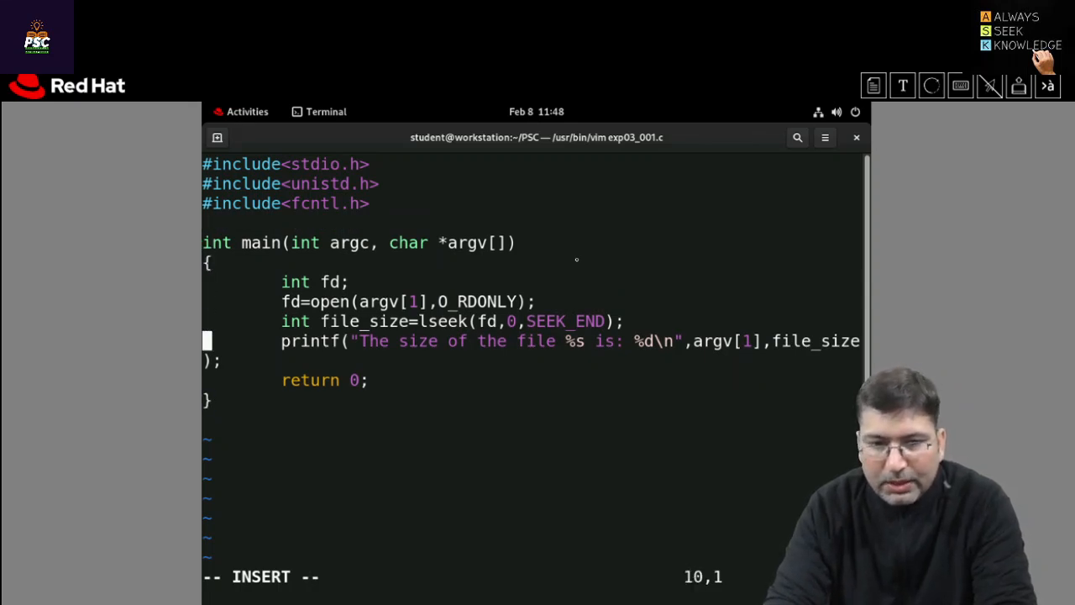
key(Down)
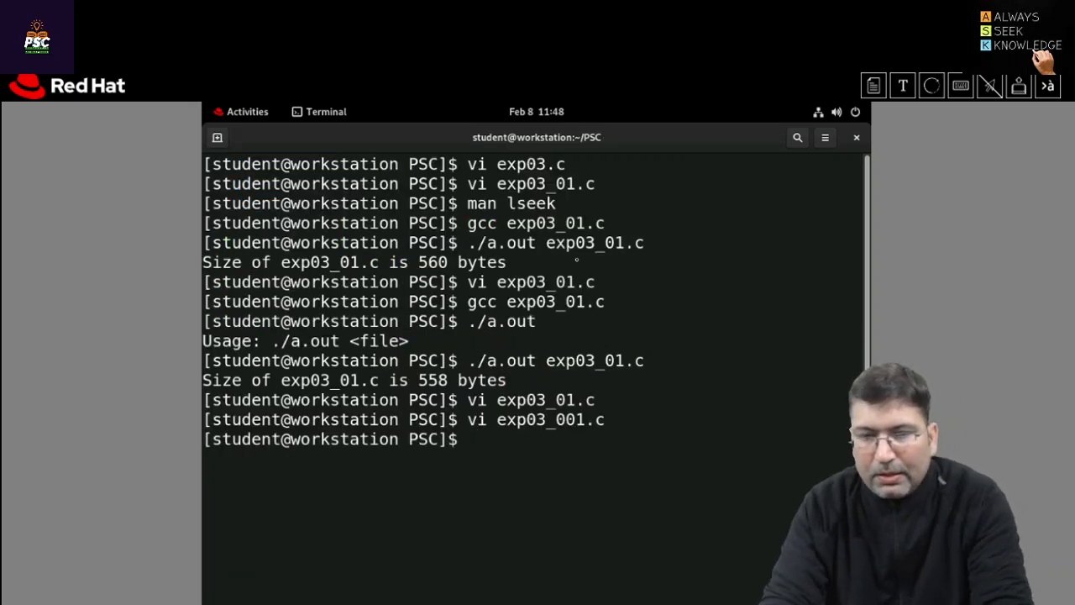
Compile exp03_001.c with gcc and clear the terminal screen.
text(gcc)
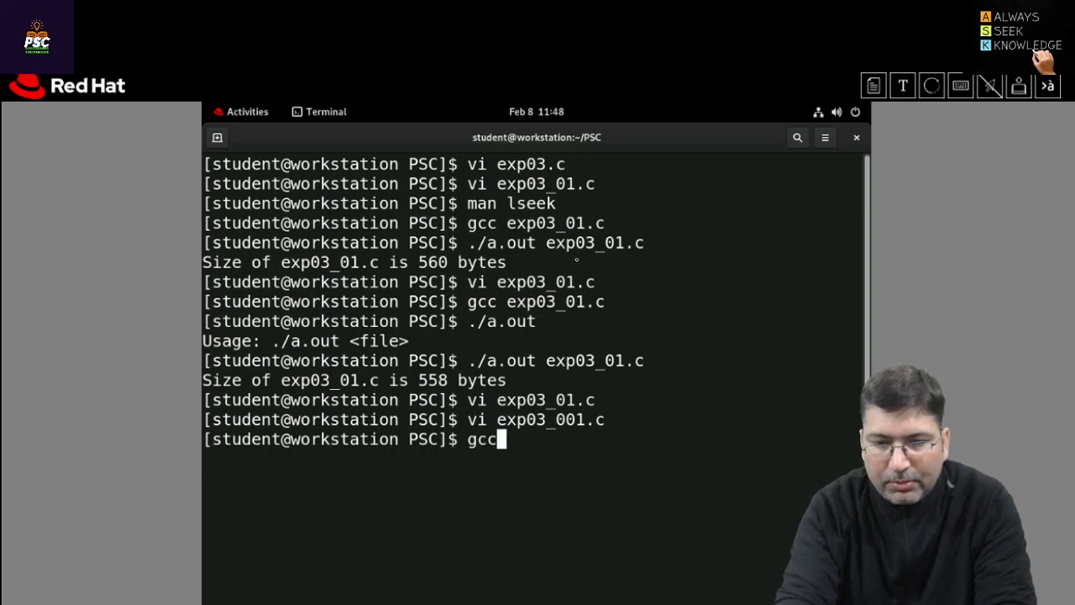
text(exp)
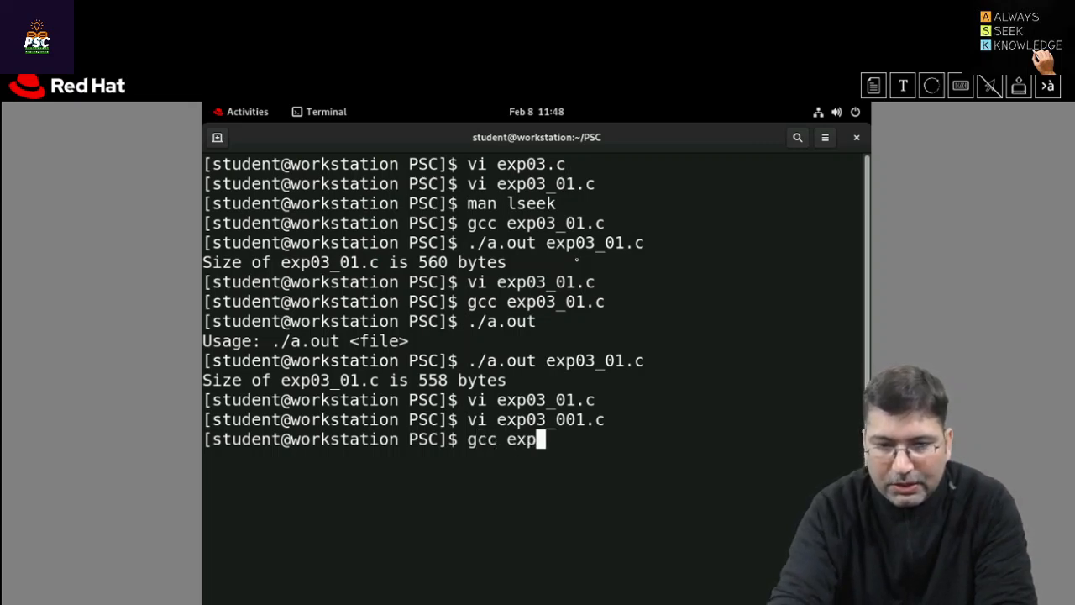
text(03)
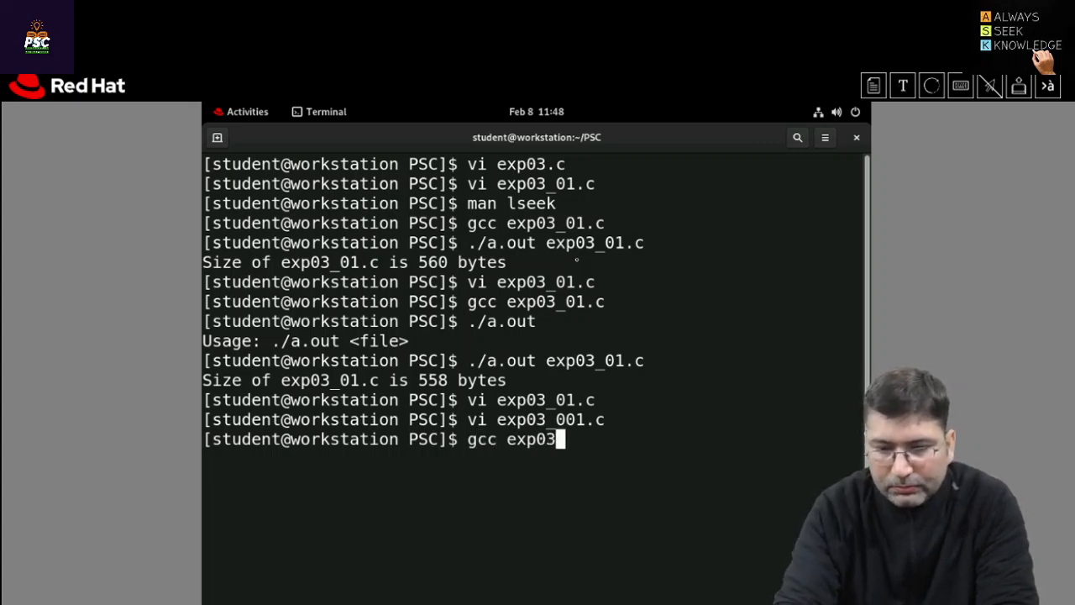
text(_001.)
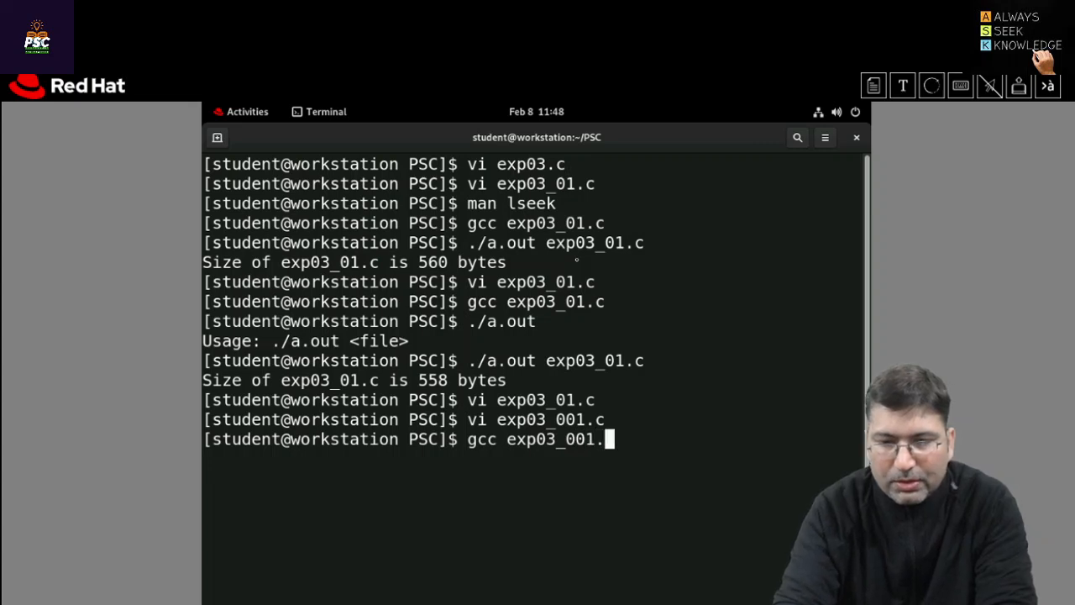
key(Return)
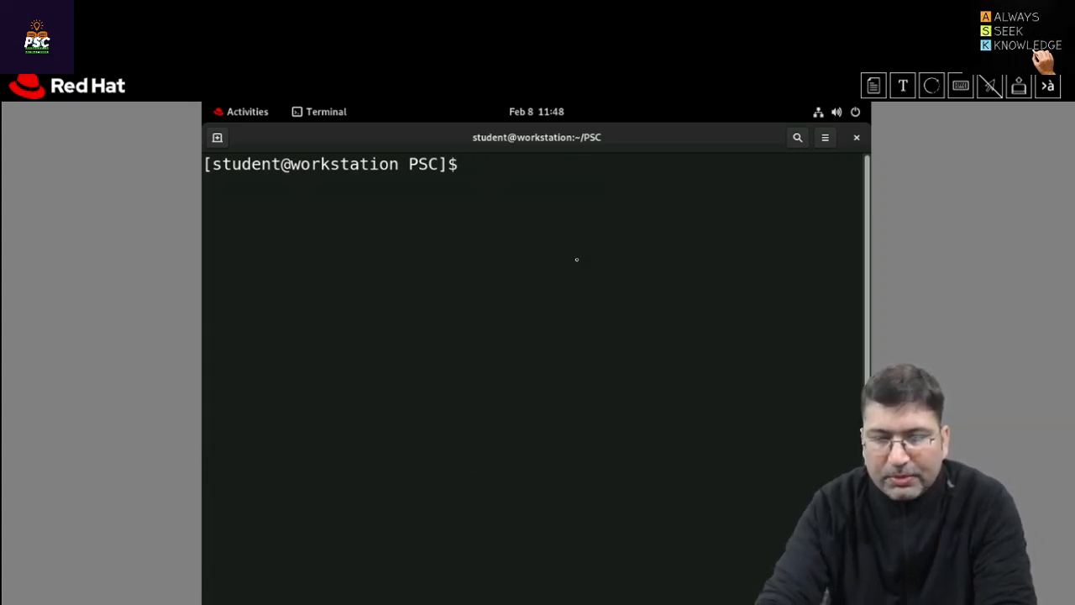
Run ./a.out exp03_001.c, which reports the file size as 242, and list the directory with ls.
text(gcc exp03_001.c)
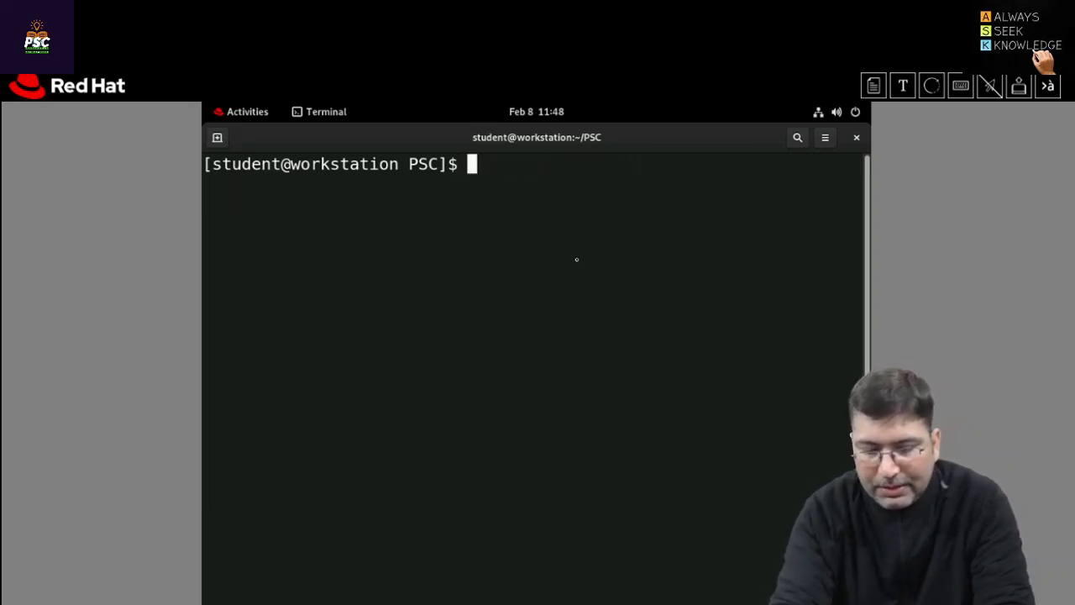
text(./)
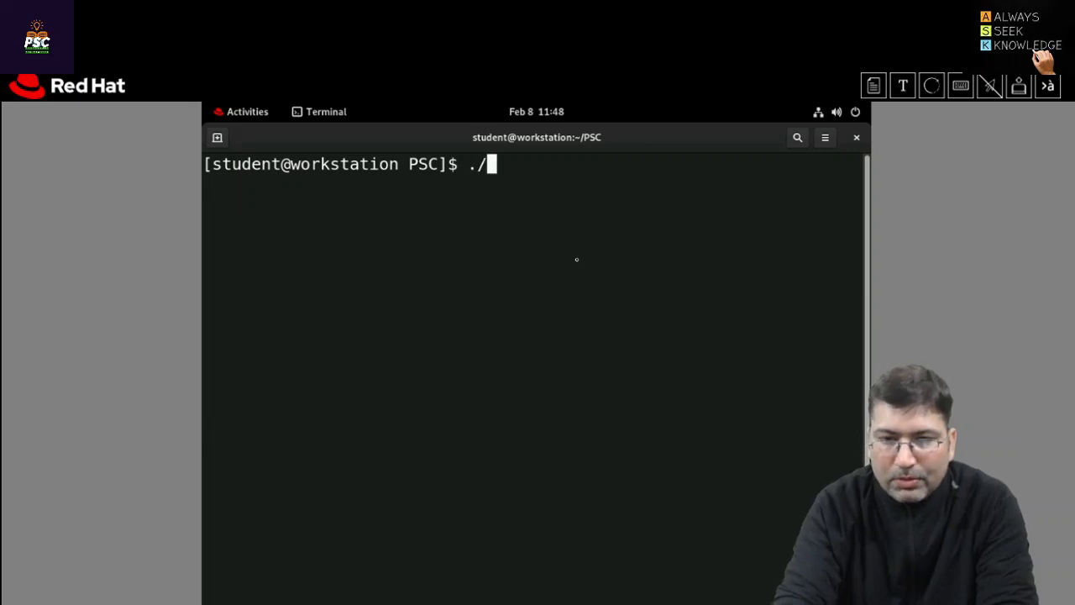
text(a.out)
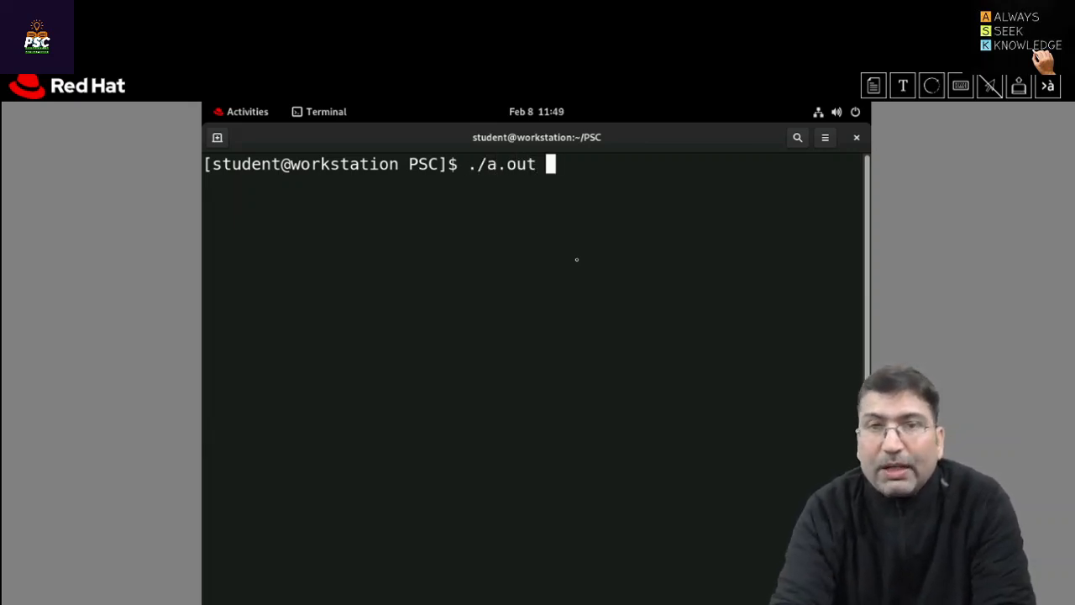
text(exp)
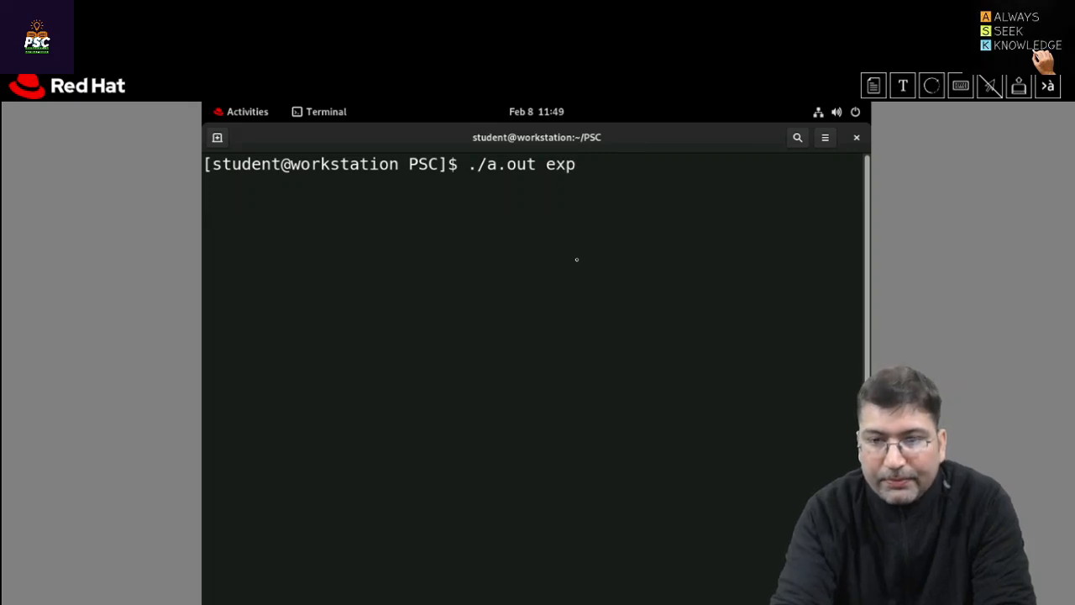
text(03_)
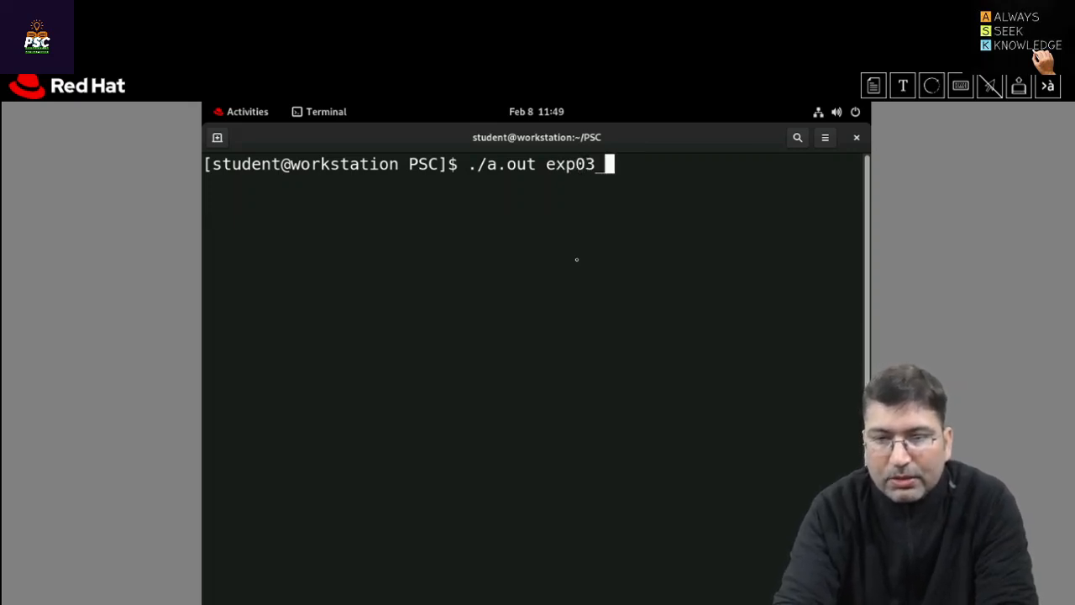
text(001.c)
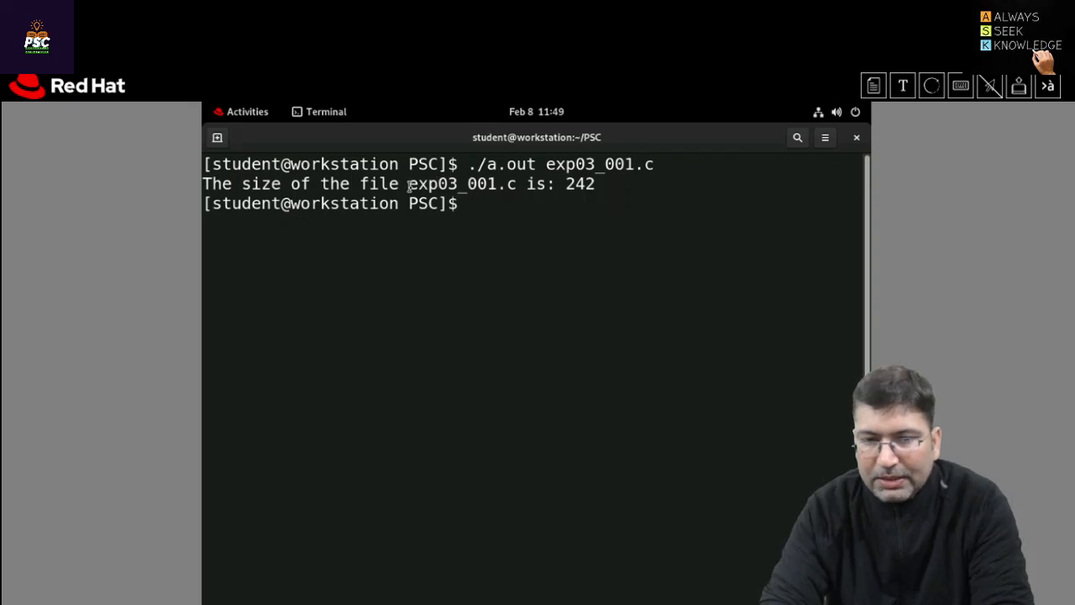
double_click(460, 183)
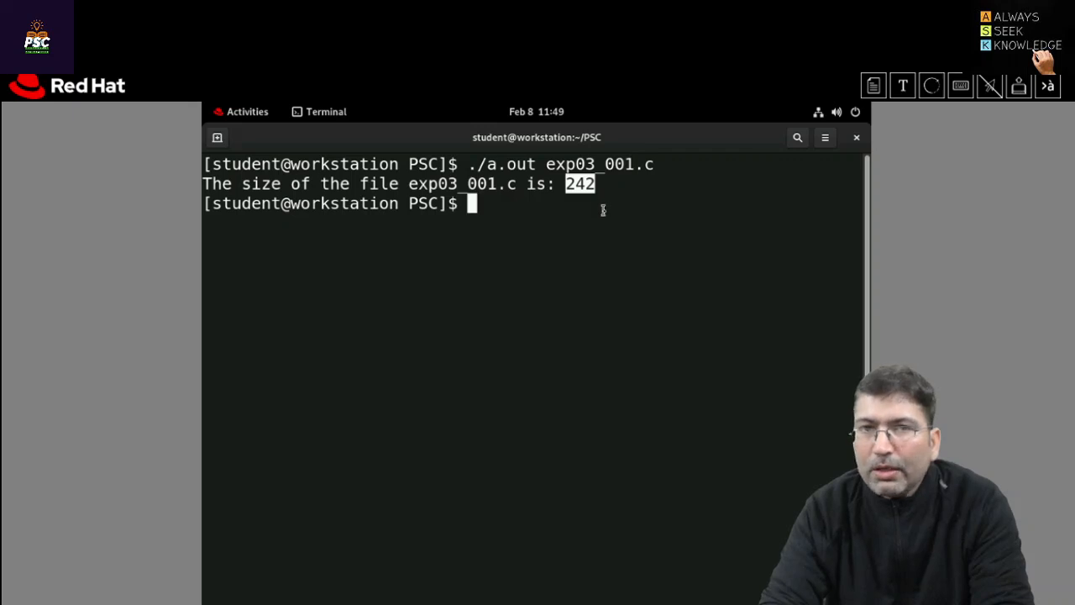
text(ls)
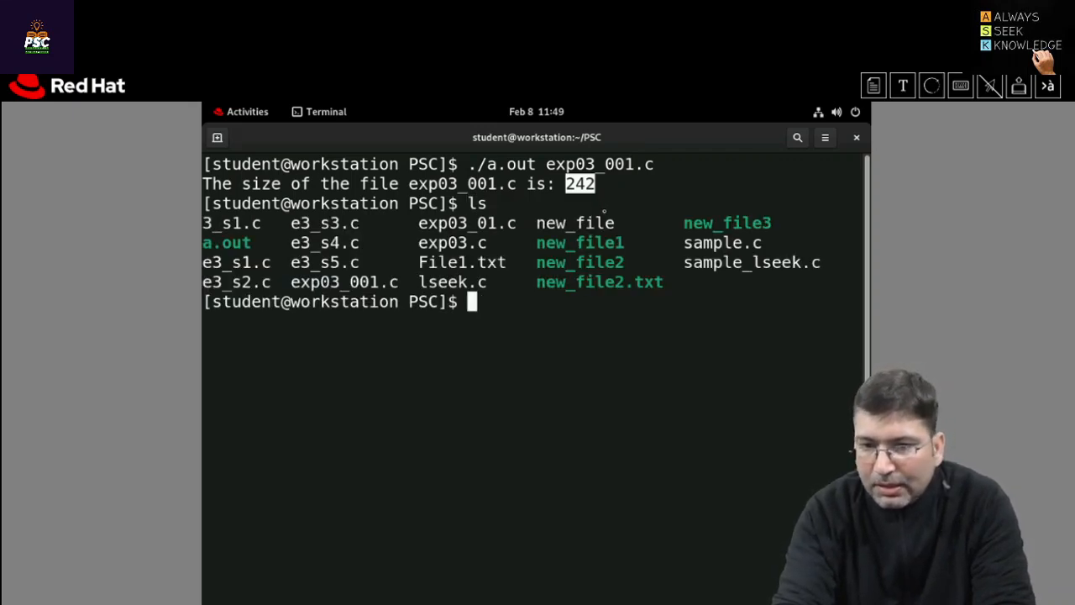
List the files, then rerun ./a.out on sample.c, which reports a size of 574.
text(ls)
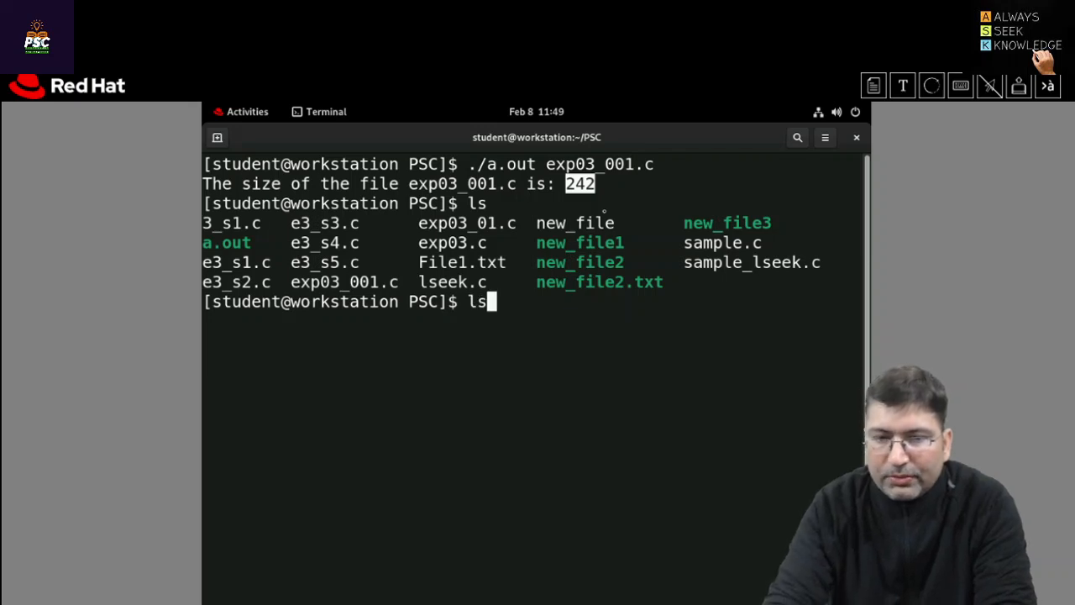
text(./a.out exp03_001.c)
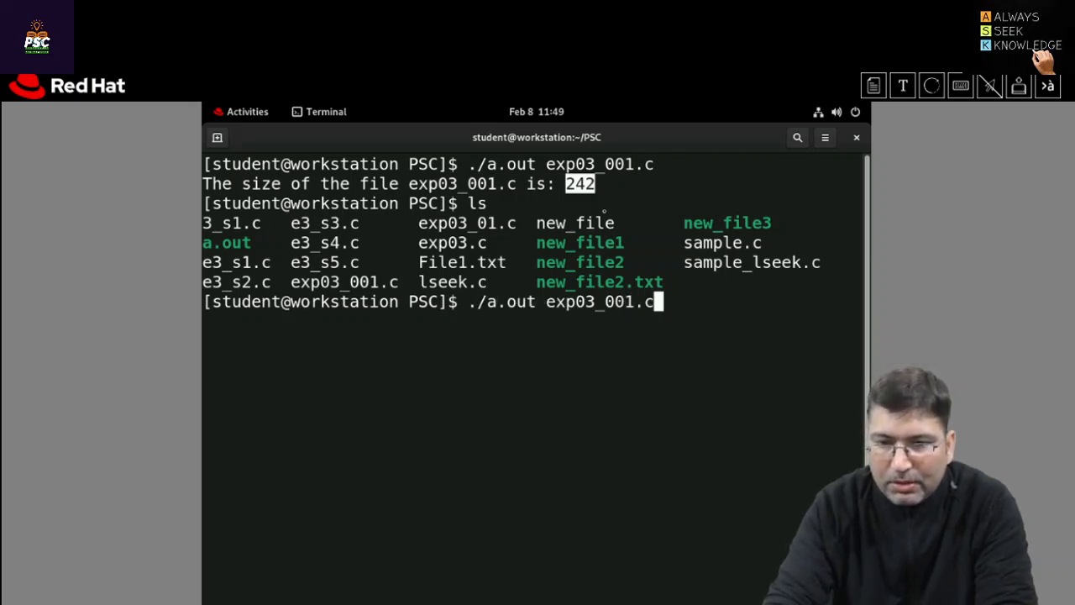
key(BackSpace)
text(s)
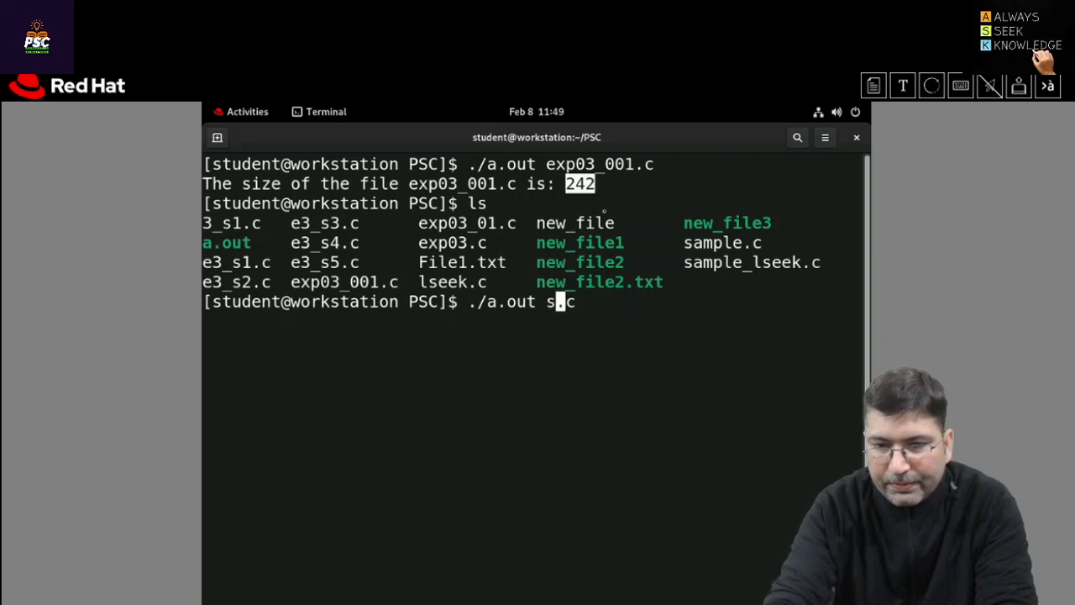
text(ample)
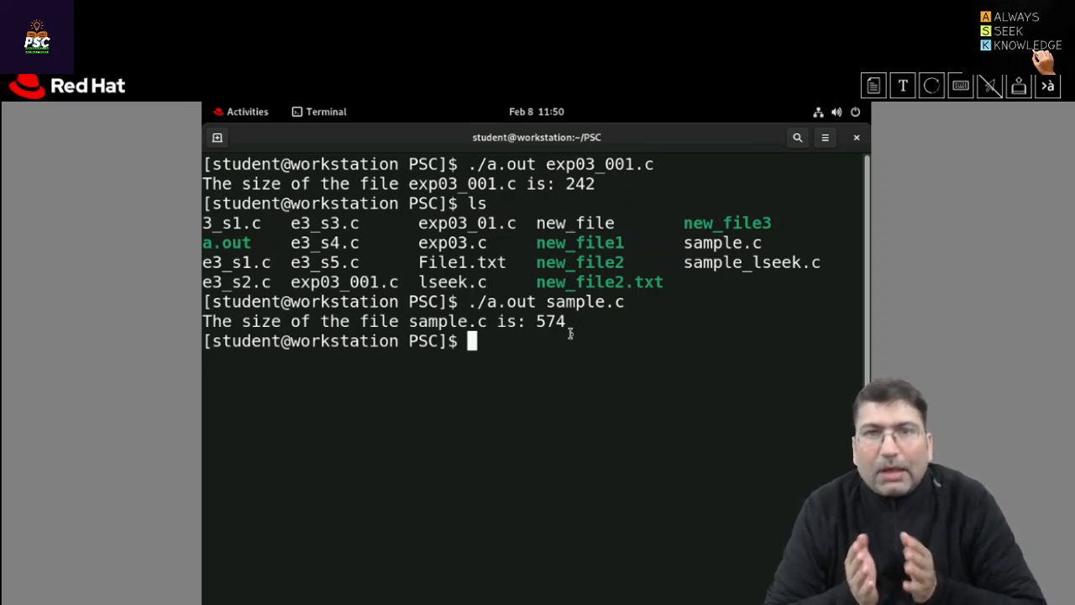
text(./a.out sample.c)
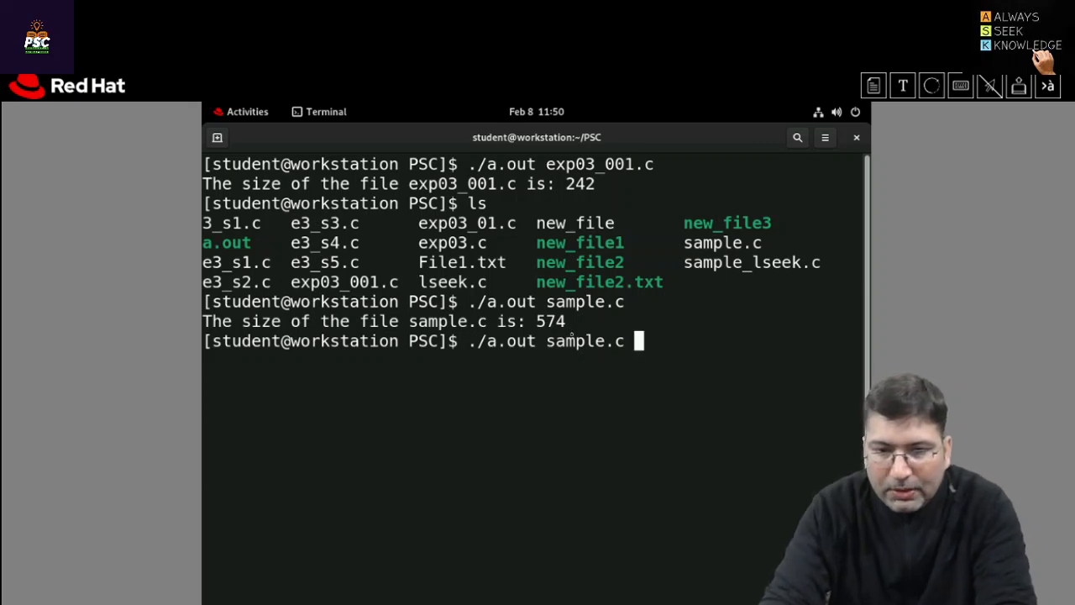
text(clear)
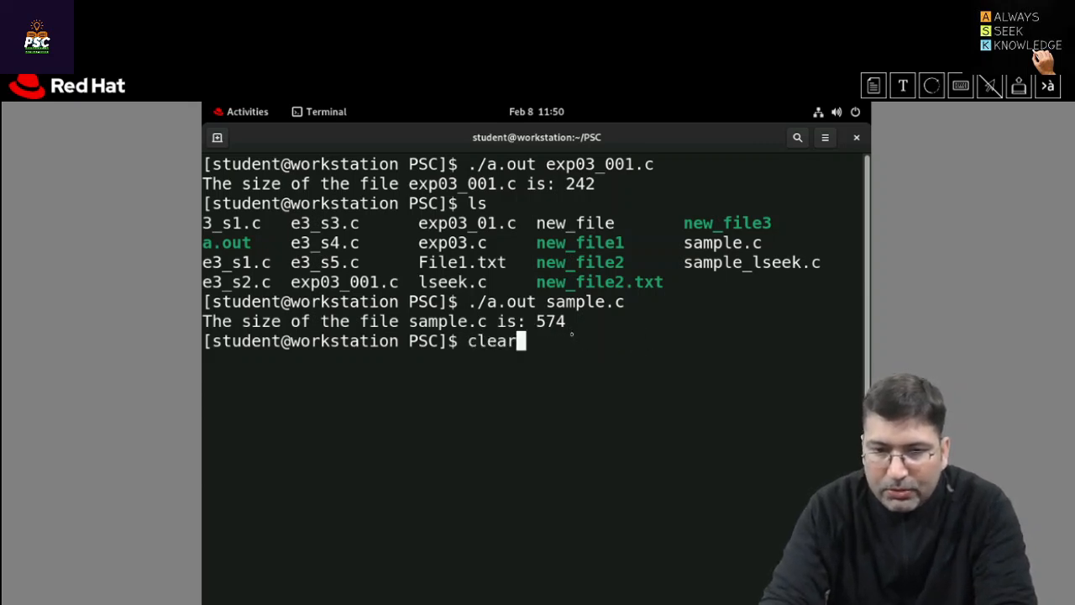
text(vi exp03_001.c)
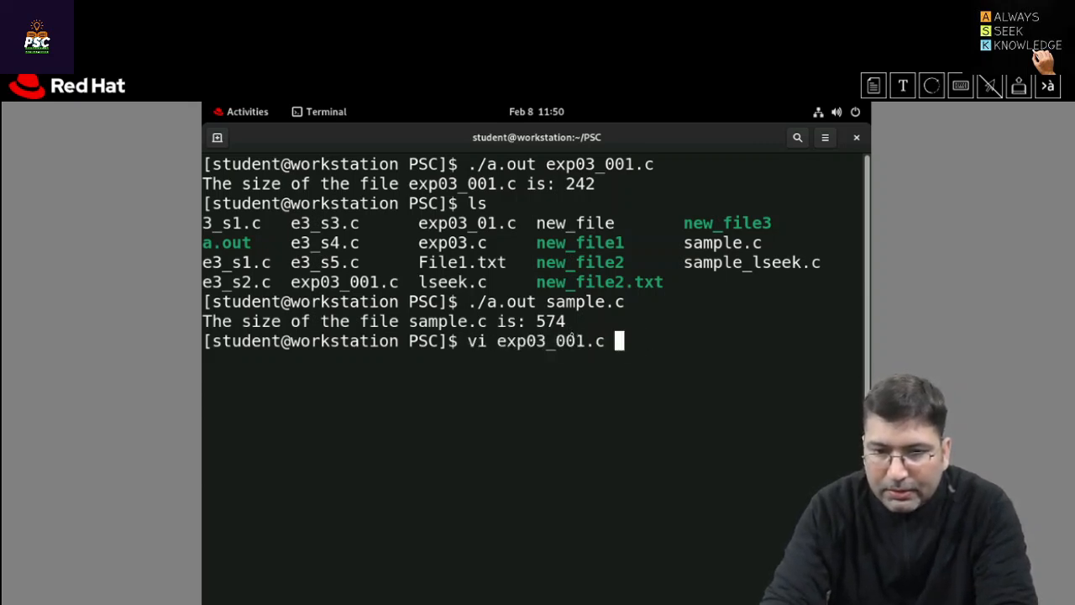